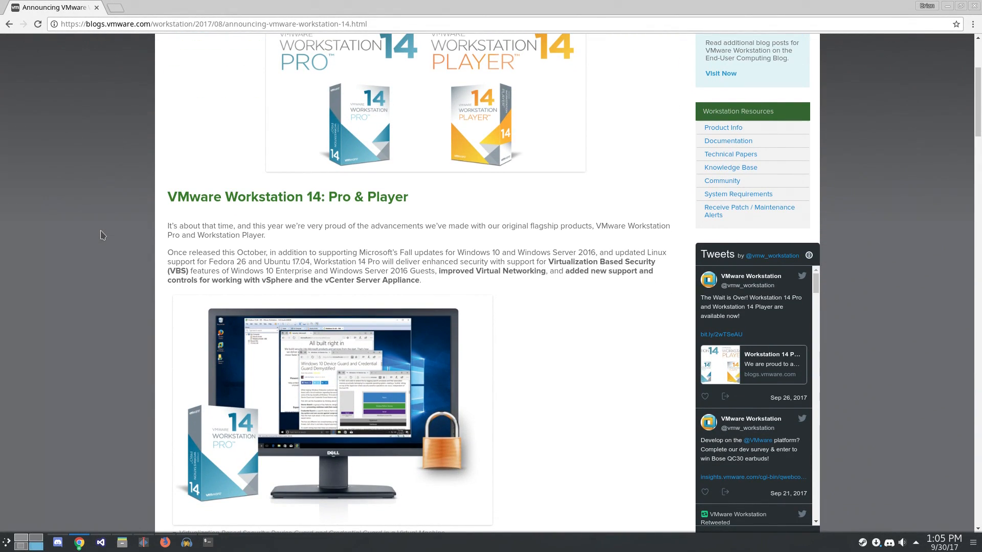
Step: Scroll the Player 14 release notes to the What's New section, highlighting the GTK+ 3 Linux UI note
scroll("down", 3)
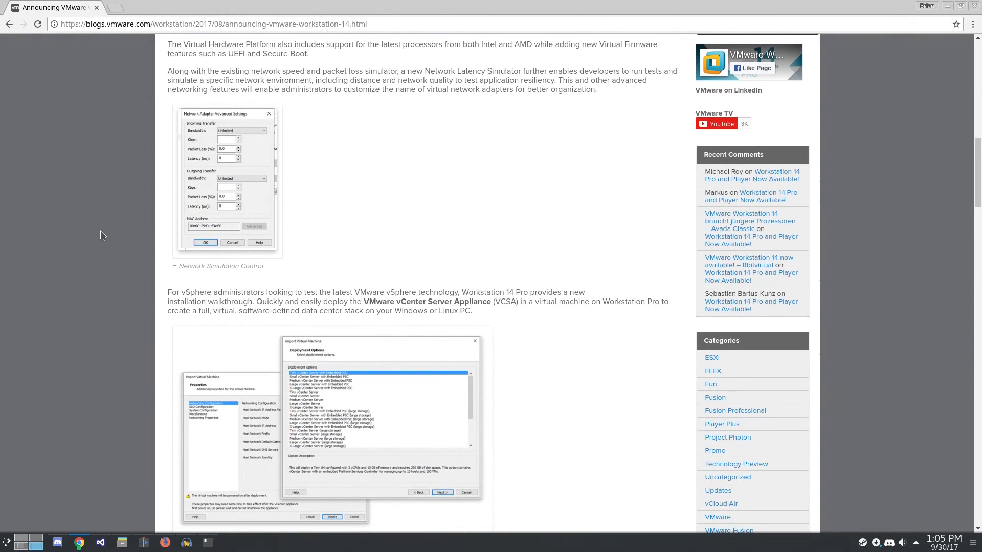
scroll("down", 3)
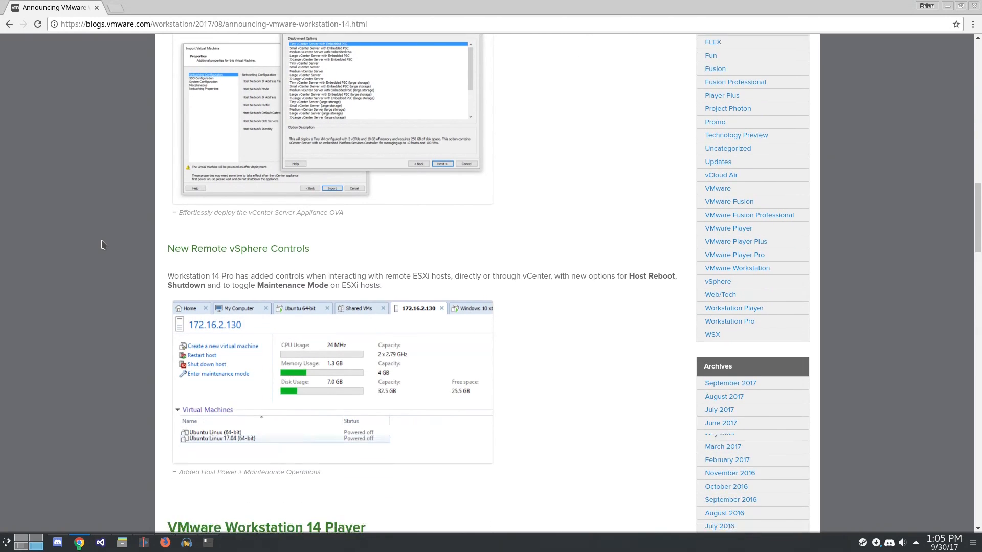
scroll("down", 3)
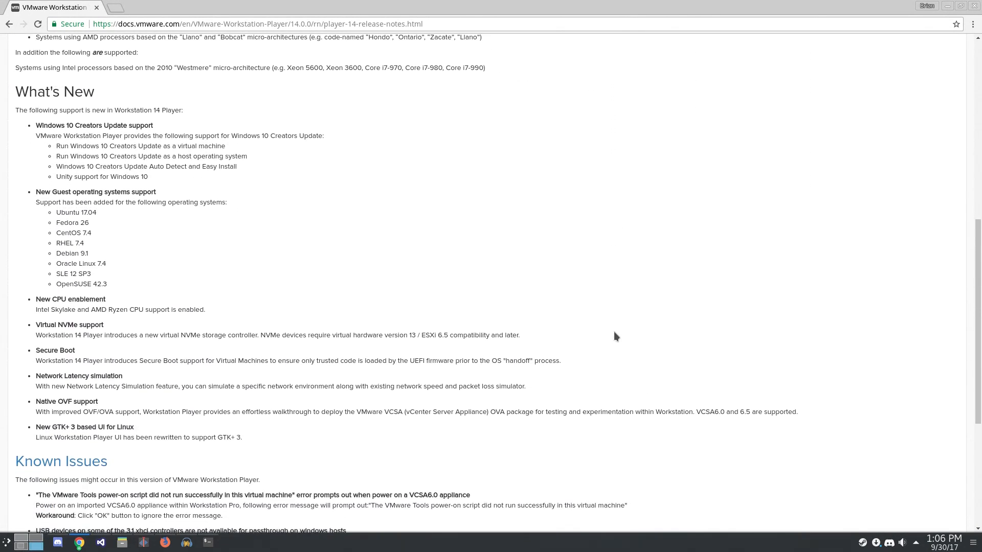
scroll("down", 3)
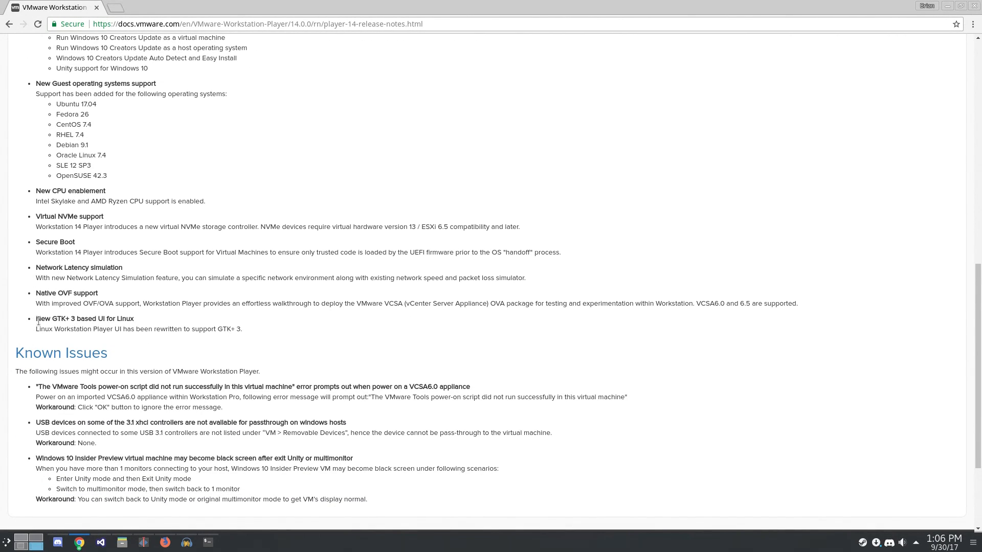
left_click_drag(37, 318, 242, 328)
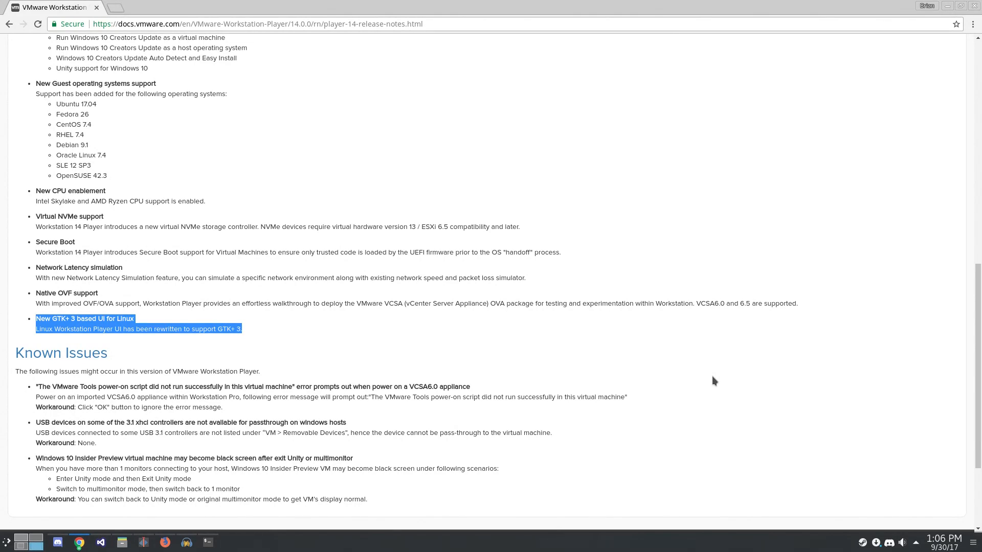
left_click(713, 381)
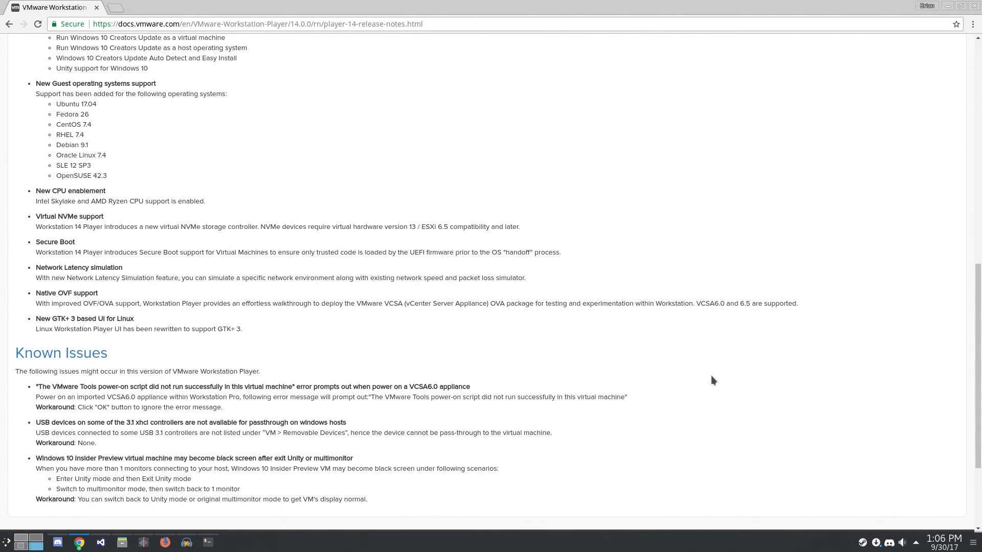
scroll("down", 3)
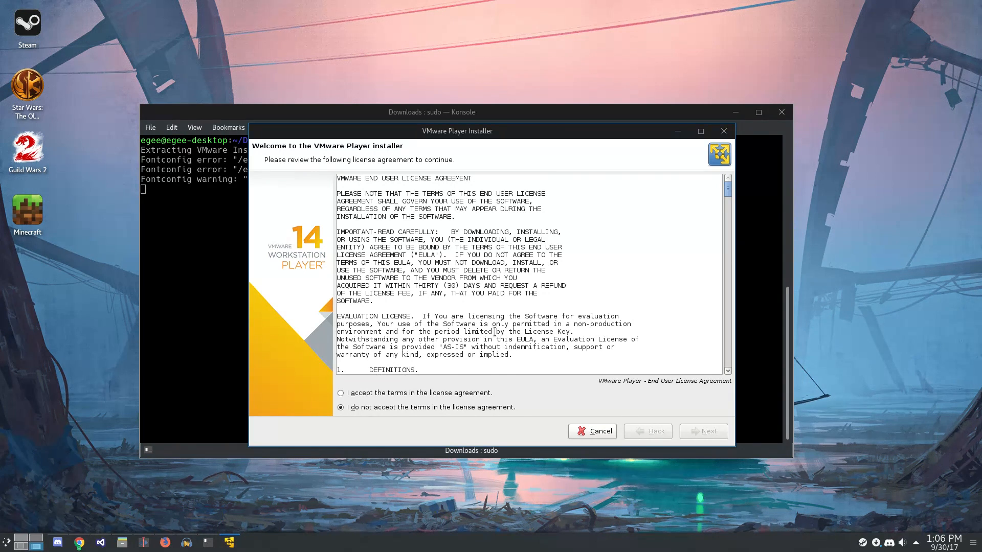
Step: Accept both VMware end-user licence agreements and continue
left_click(341, 393)
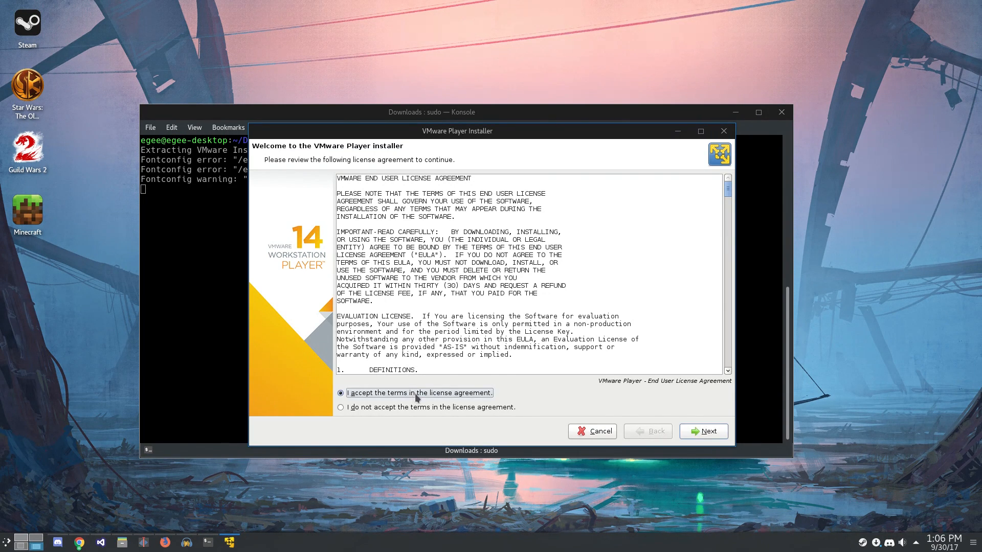
left_click(703, 431)
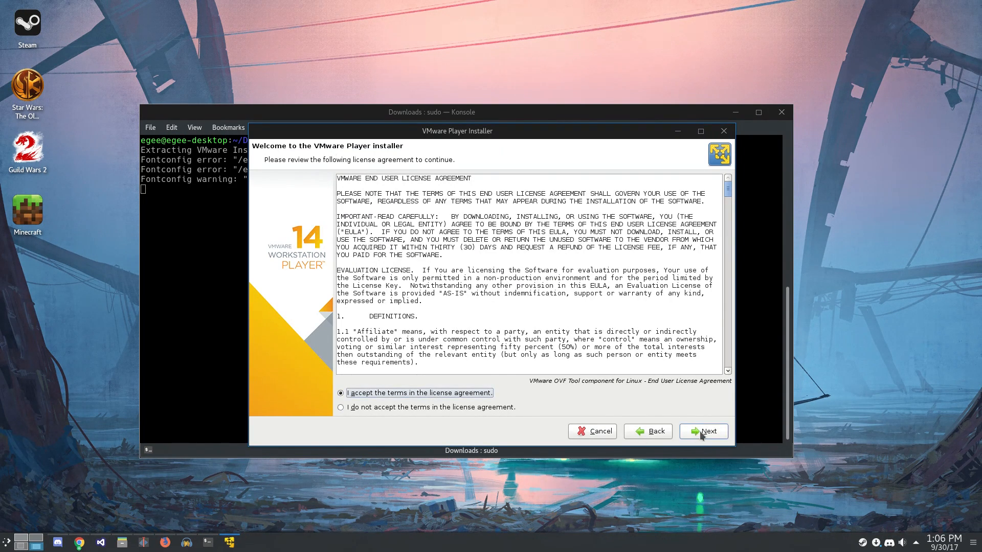
left_click(703, 432)
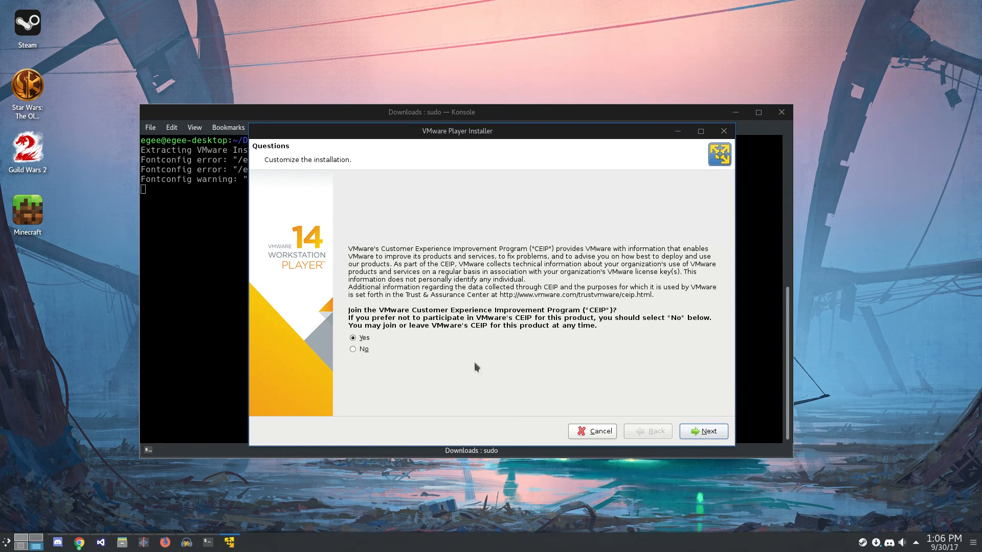
Step: Decline the customer experience program, leave the licence key blank and start the install
left_click(352, 349)
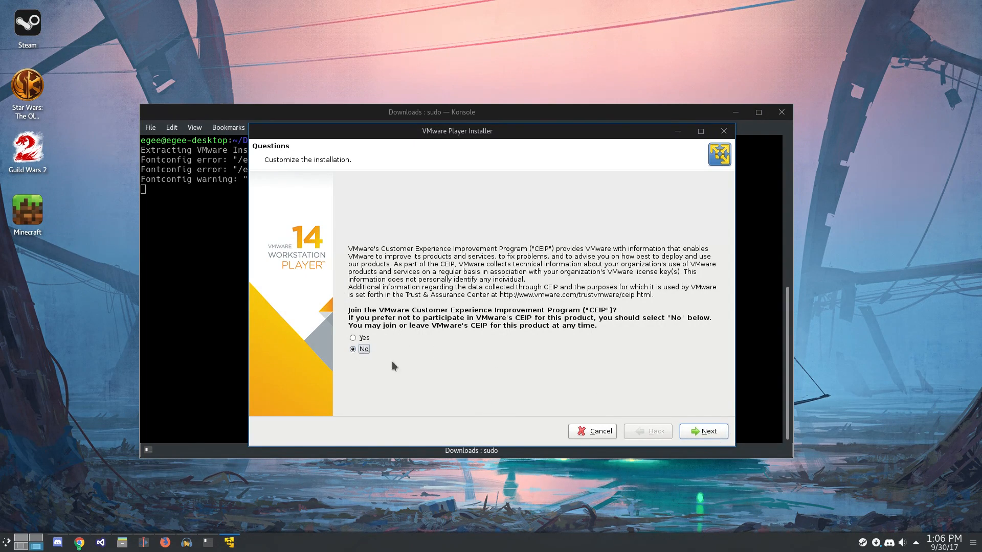
left_click(703, 431)
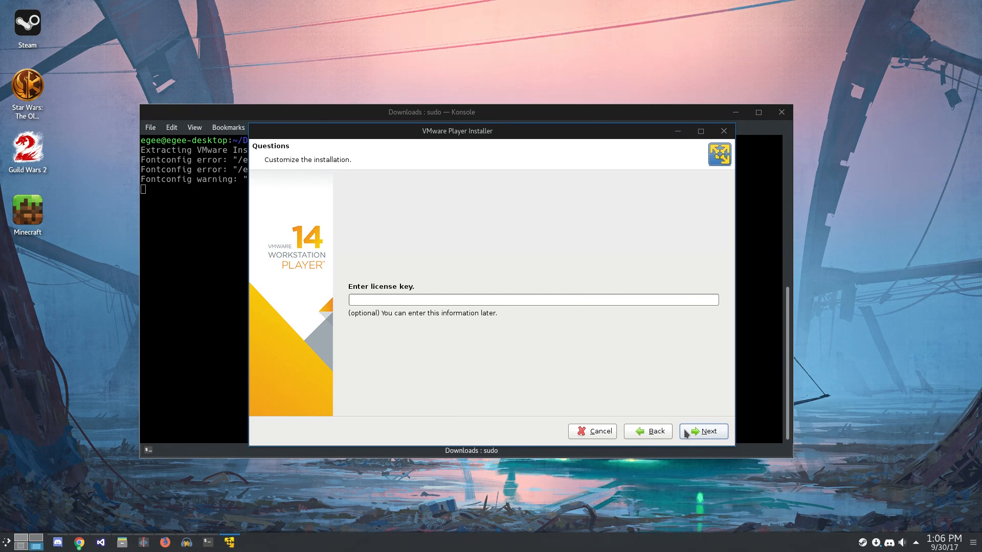
left_click(703, 431)
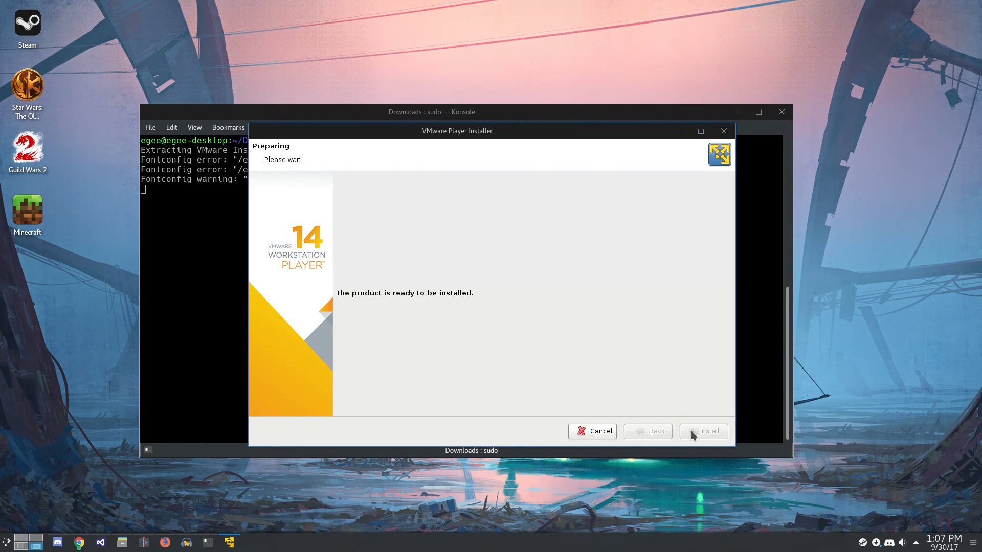
left_click(703, 431)
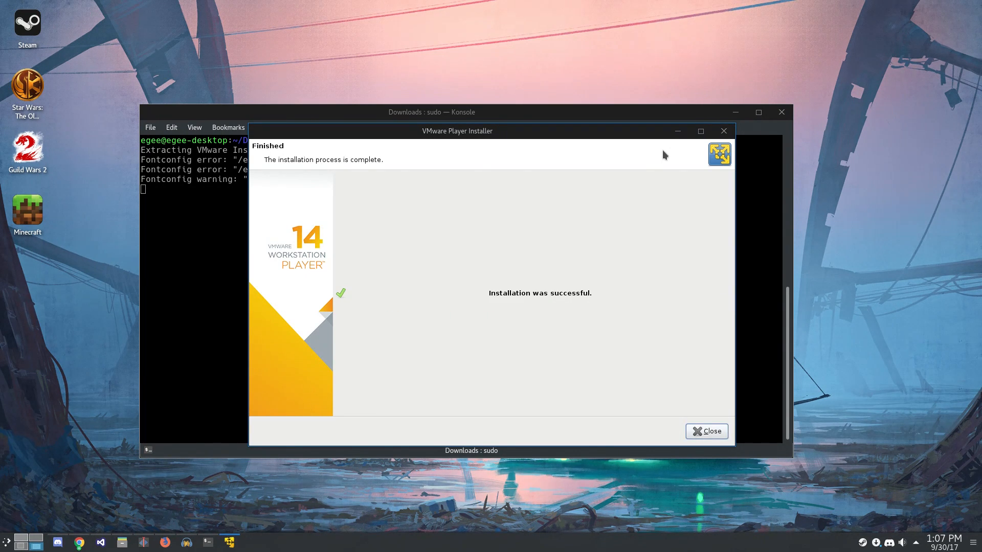
Step: Close the installer and show the About window: version 14.0.0 build 6661328, not licensed
left_click(707, 432)
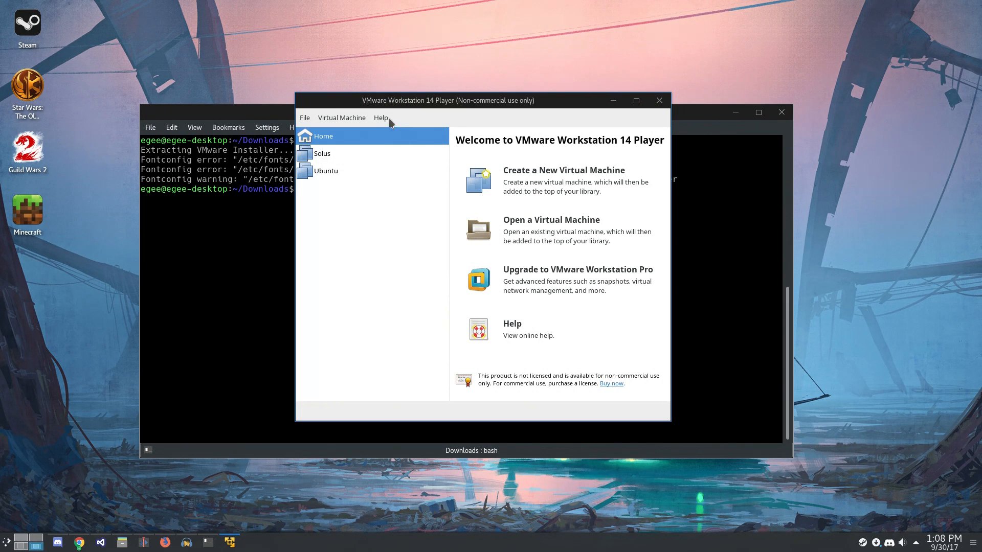
left_click(380, 118)
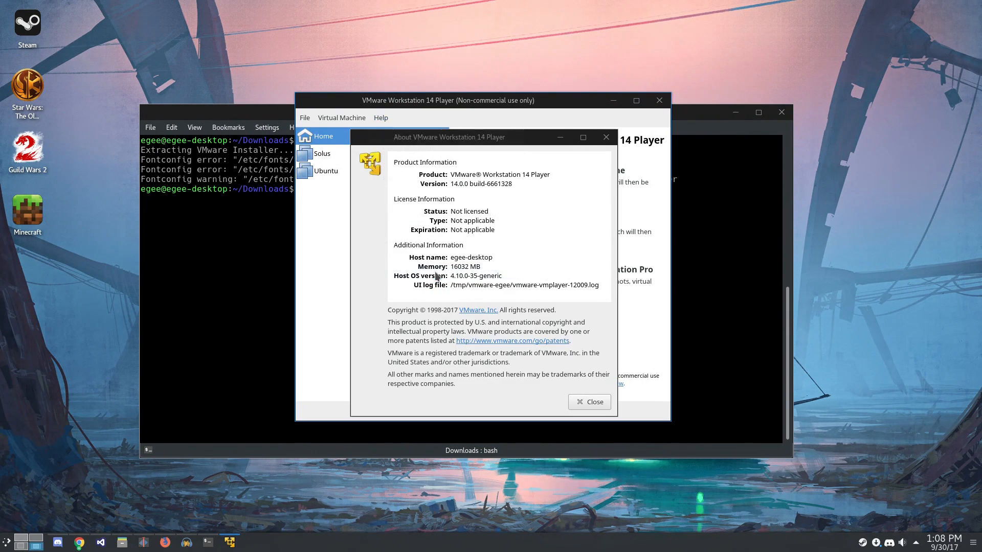
mouse_move(492, 187)
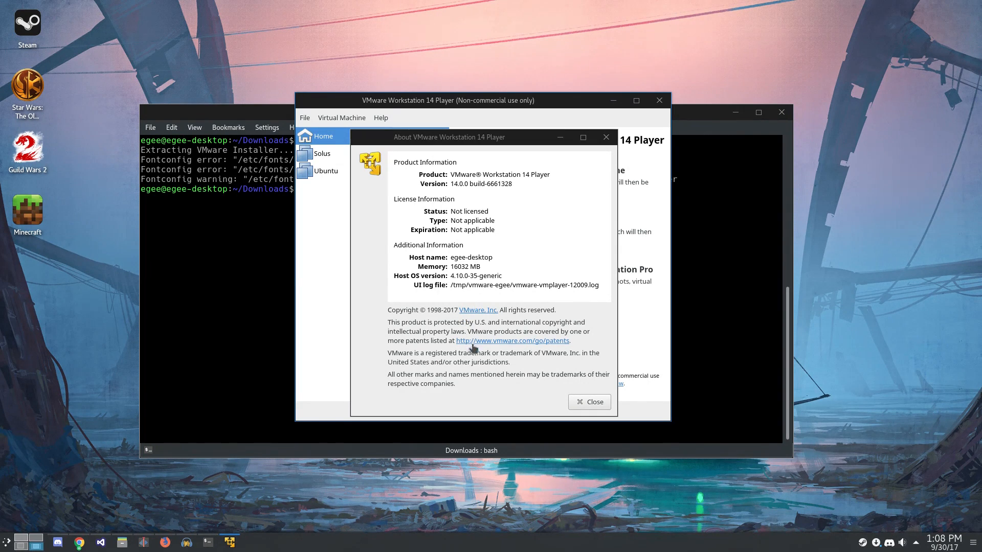
mouse_move(600, 406)
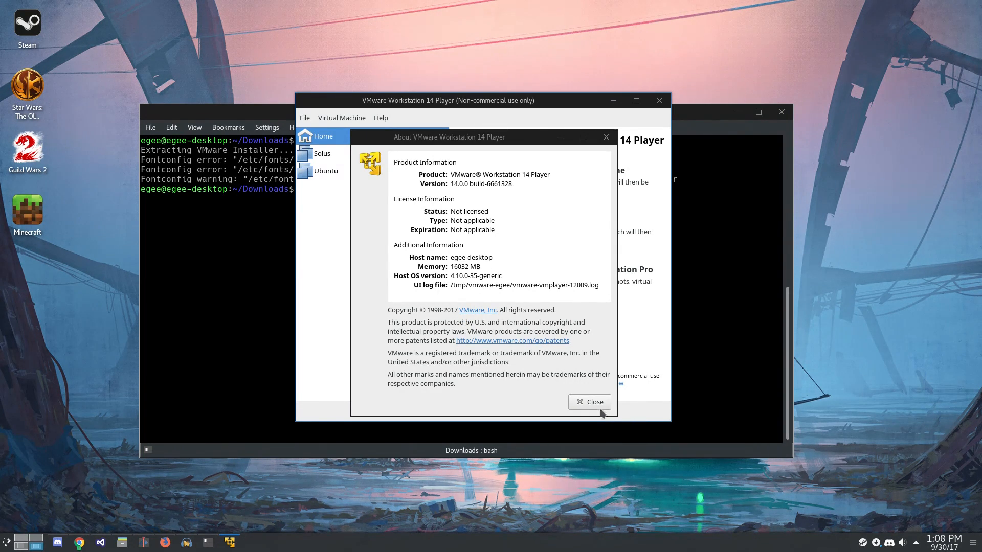
Step: Create a Windows 10 x64 VM from the detected ISO with a 60 GB disk and power it on
left_click(590, 402)
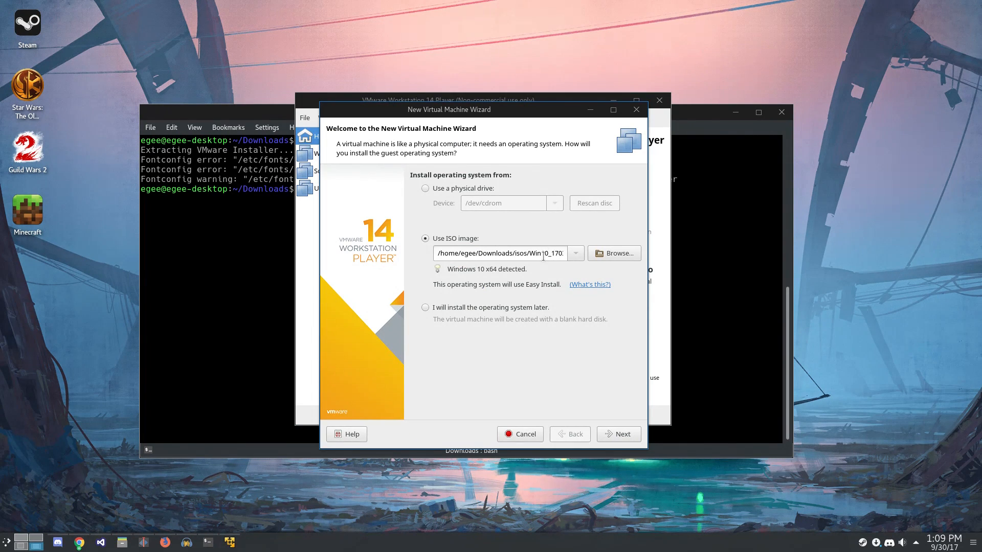
left_click(618, 434)
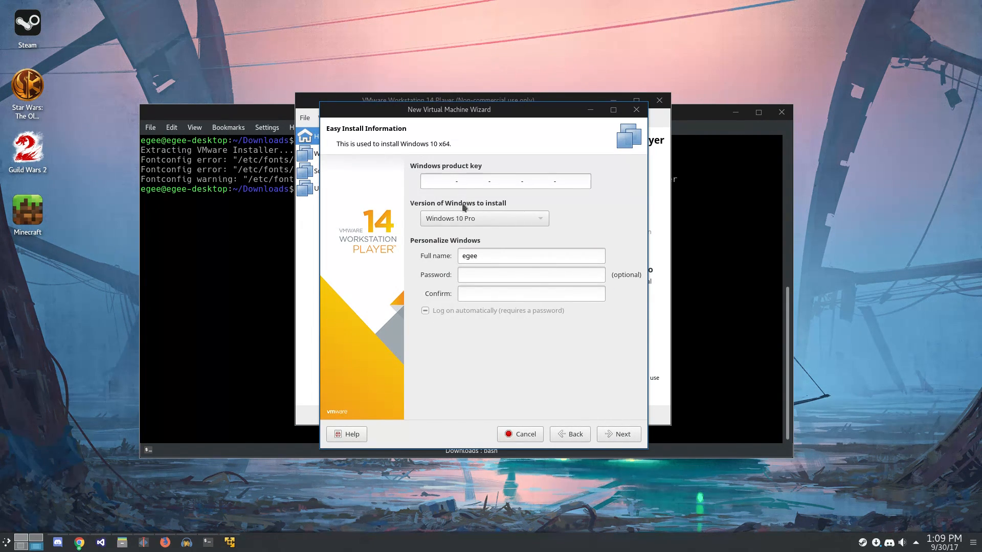
left_click(482, 218)
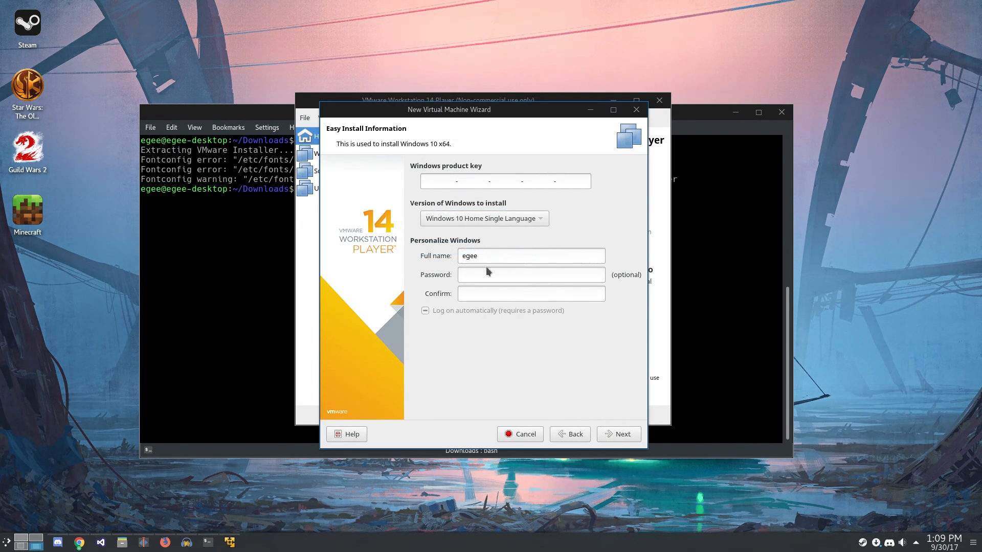
left_click(617, 434)
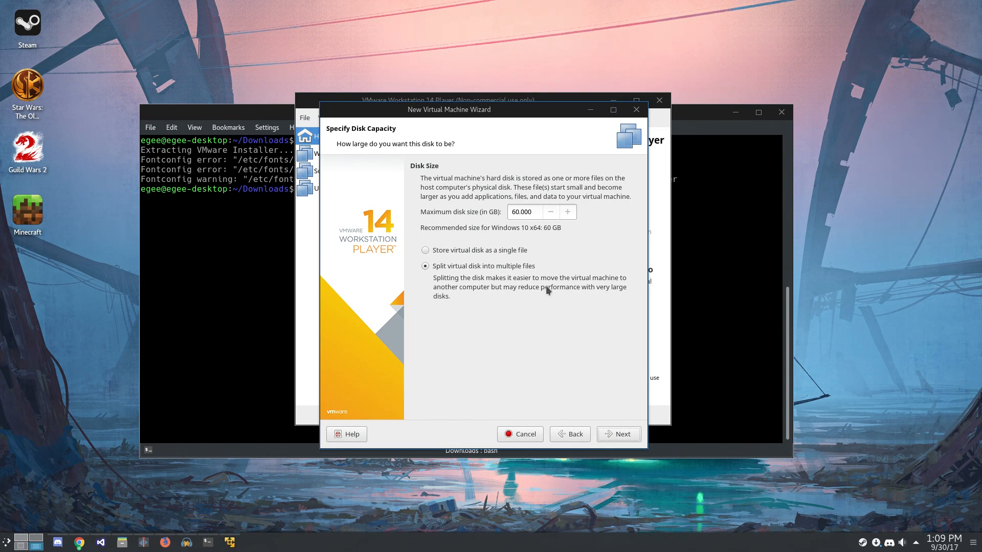
left_click(618, 434)
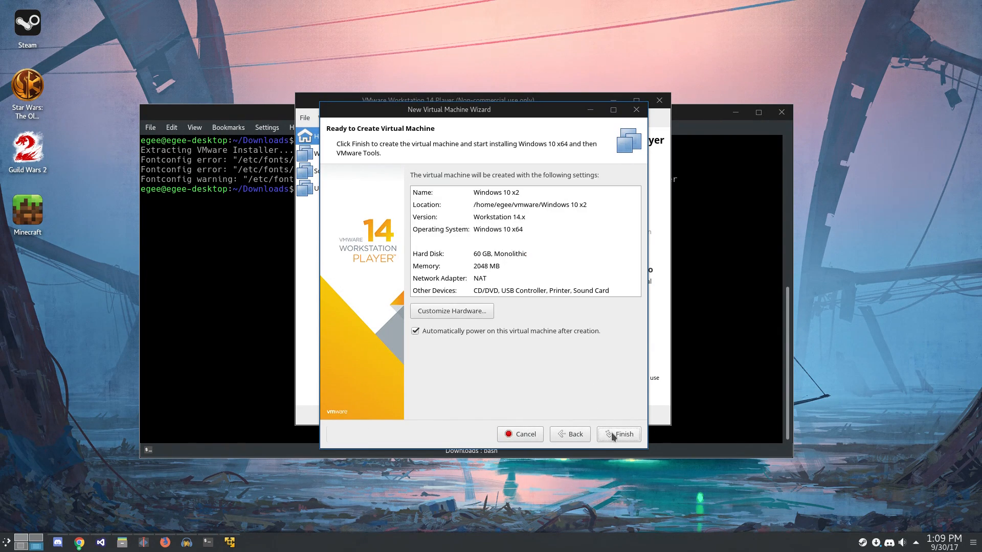
mouse_move(487, 276)
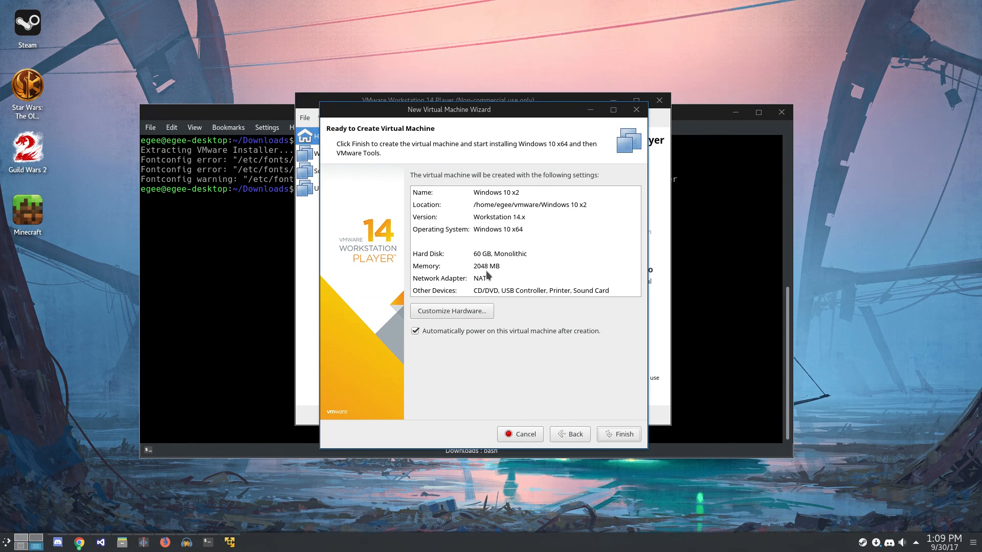
mouse_move(509, 227)
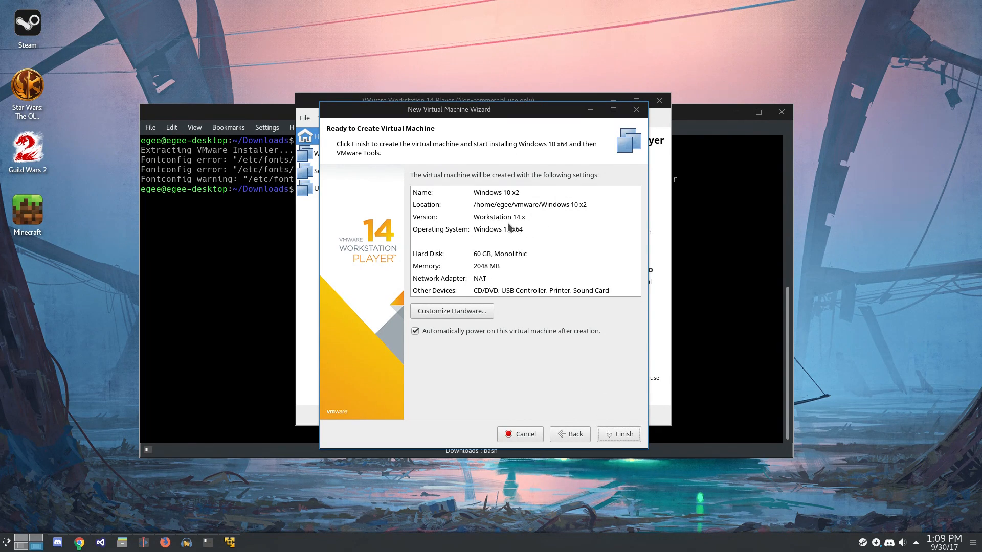
left_click(617, 434)
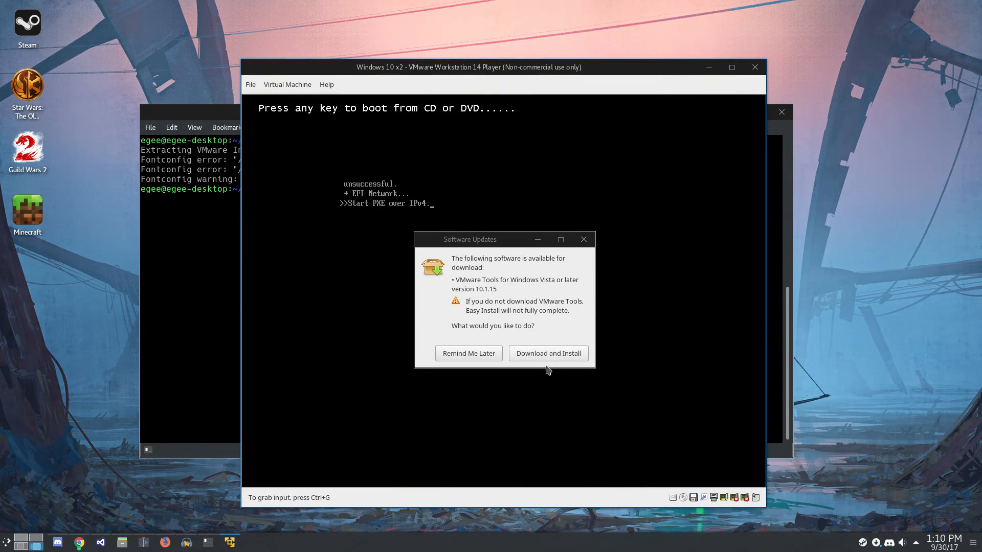
Step: Install VMware Tools in the booted VM and show its desktop full screen
left_click(548, 353)
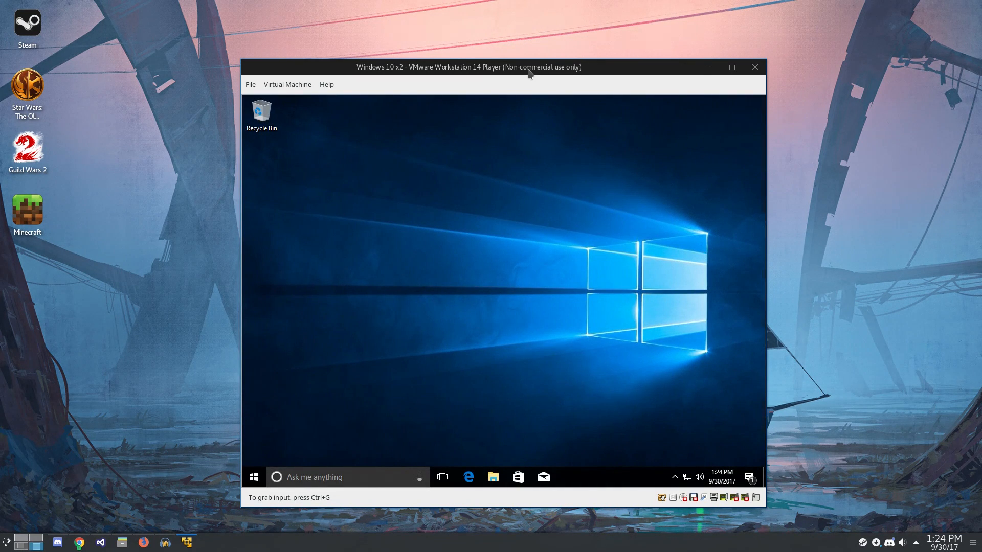
left_click(731, 68)
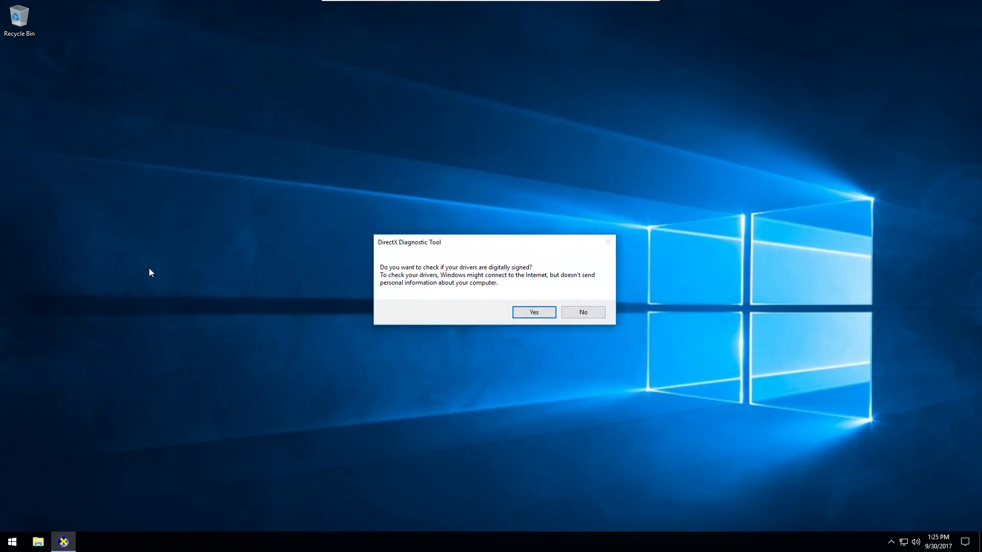
Step: Check driver signatures in dxdiag, review the System, Display and Sound pages, then exit
left_click(532, 312)
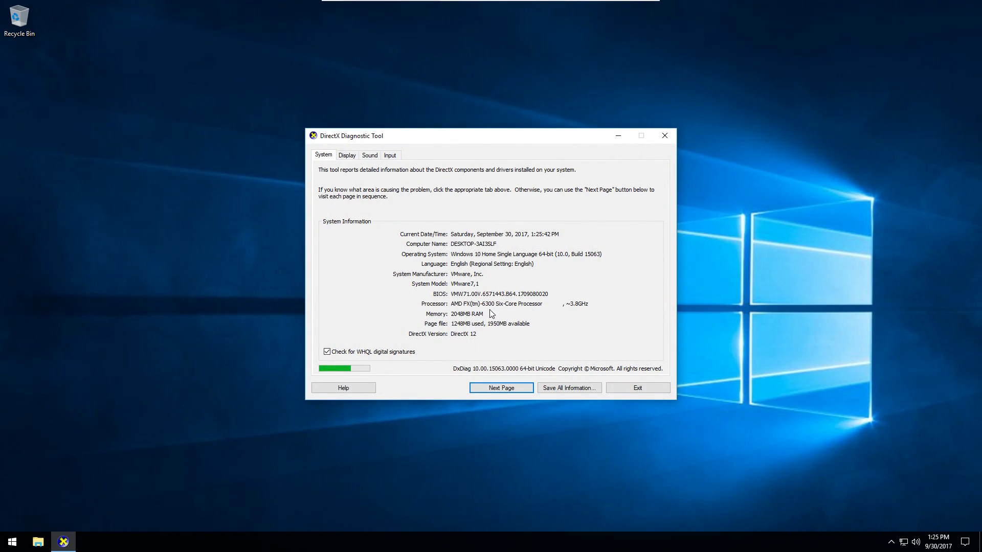
left_click(346, 154)
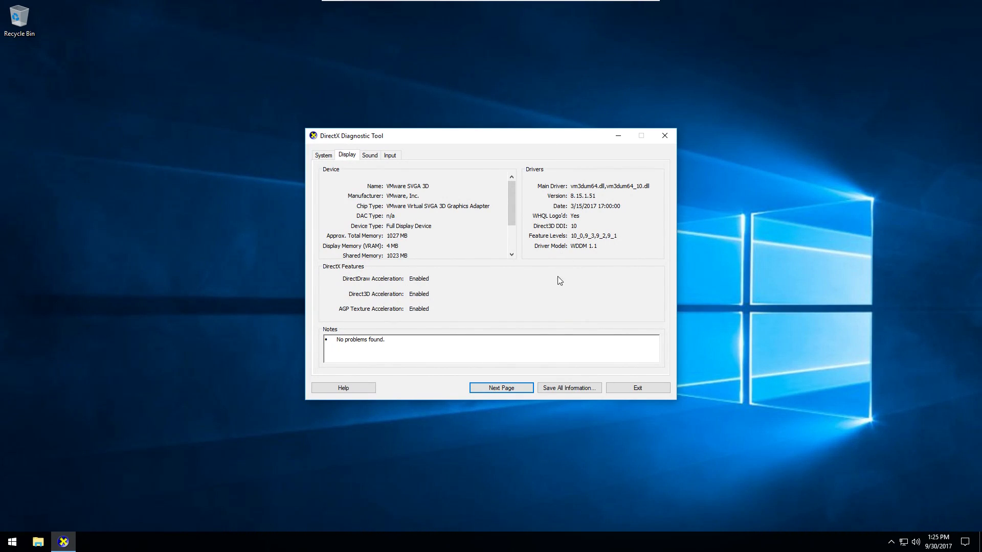
left_click(369, 154)
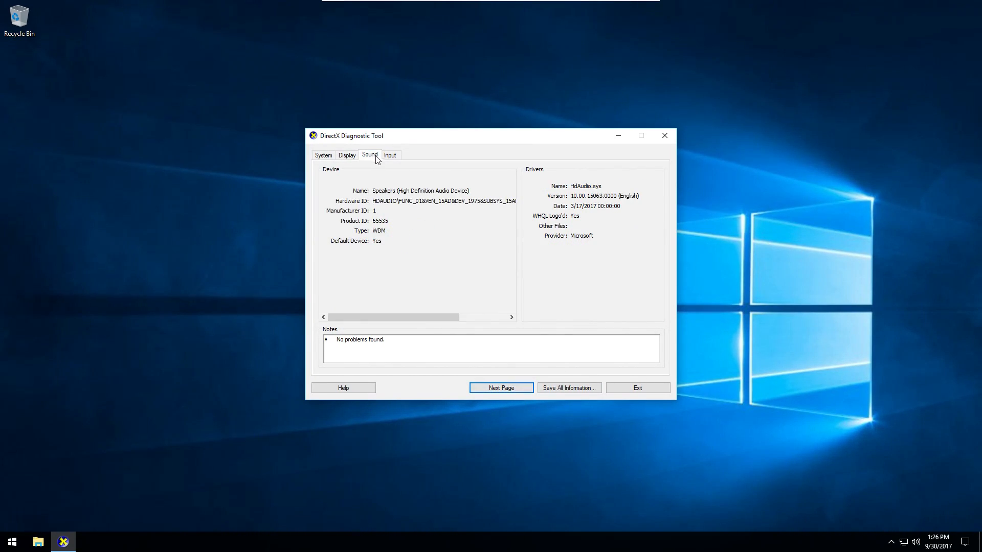
left_click(638, 388)
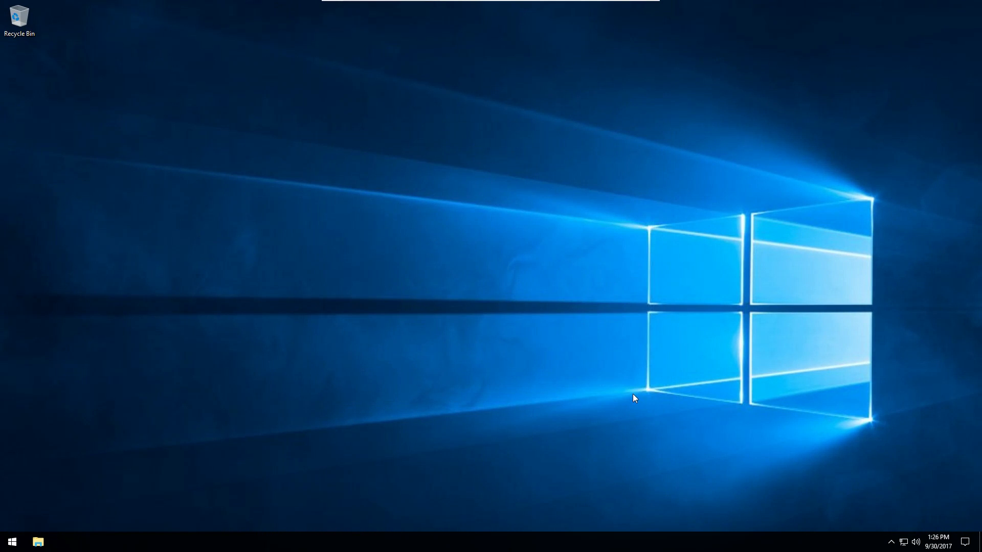
Step: Find Apps & features from Start search and uninstall Microsoft Solitaire Collection
type("app")
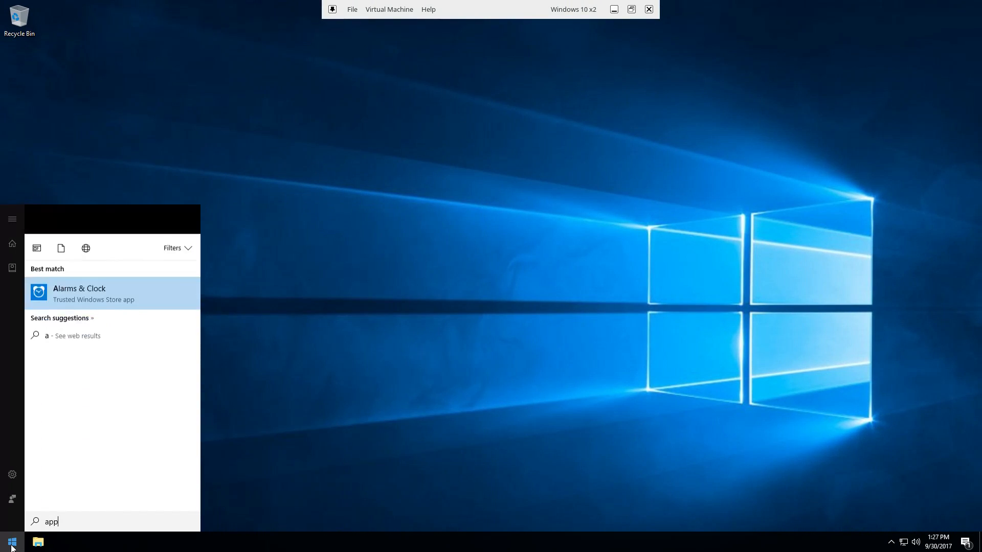
left_click(12, 473)
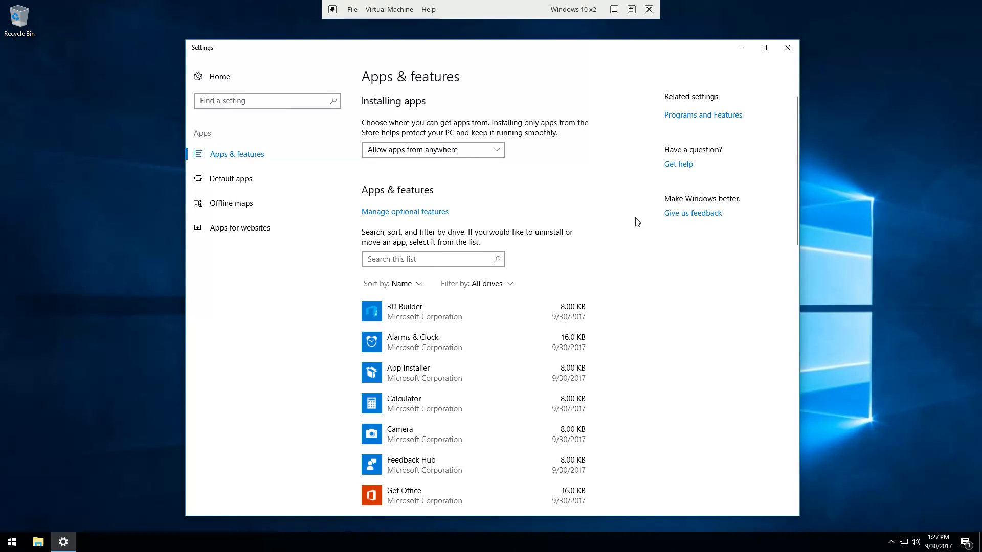
scroll("down", 3)
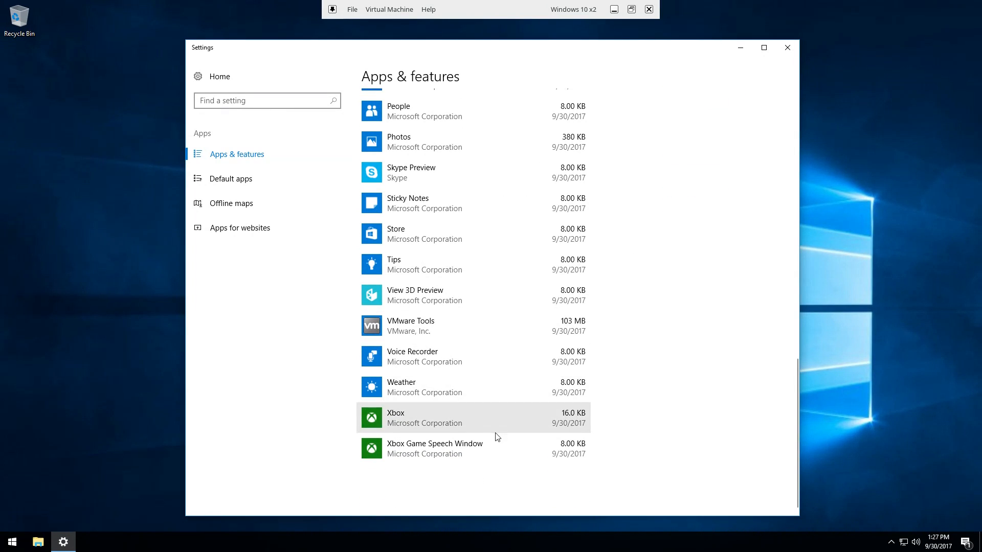
left_click(423, 417)
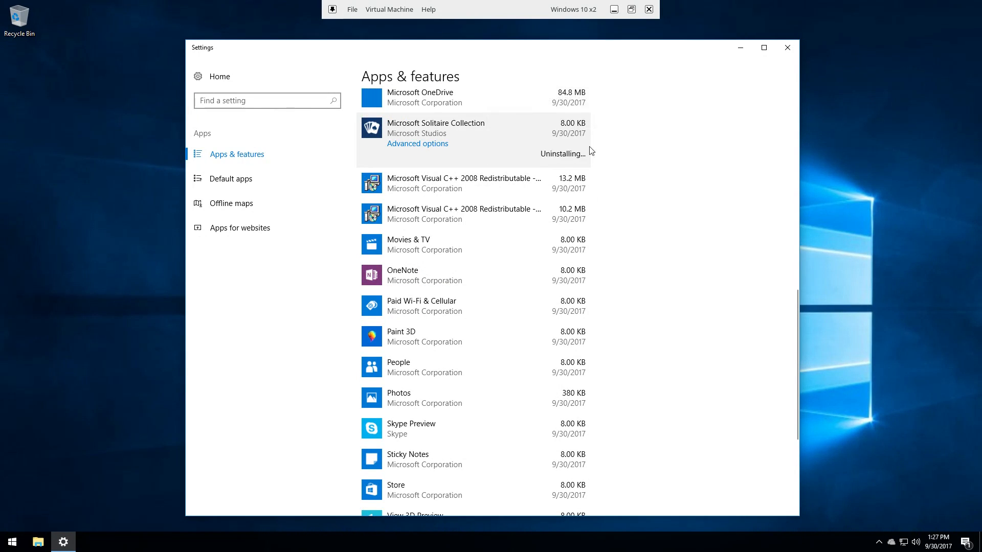
Step: Uninstall OneDrive (allowing OneDriveSetup.exe) and App Installer, then reach optional features
scroll("down", 3)
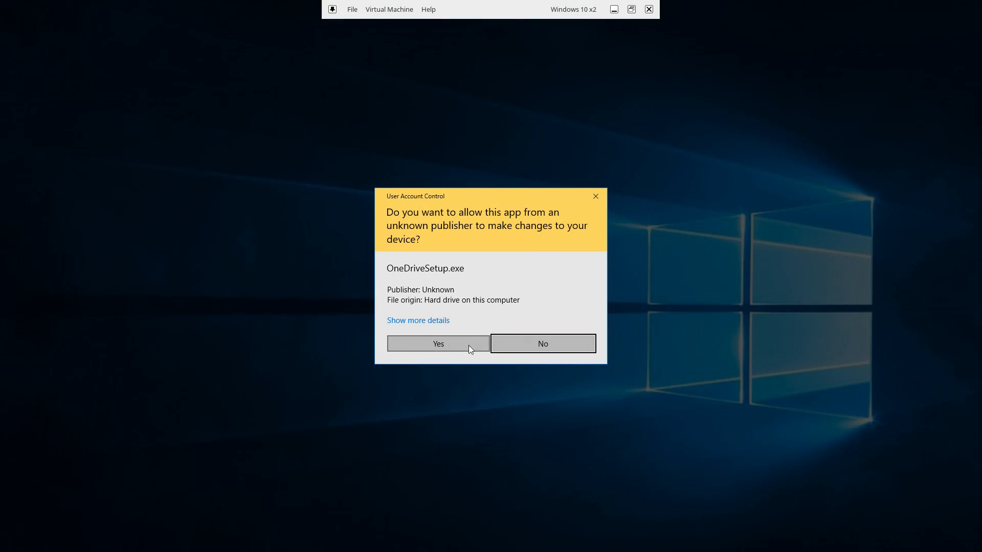
left_click(437, 343)
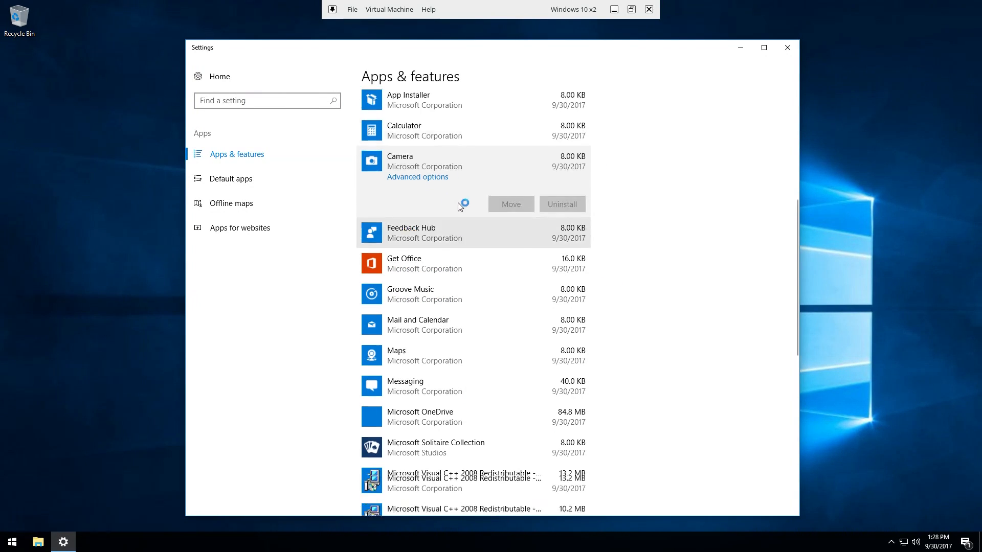
left_click(562, 203)
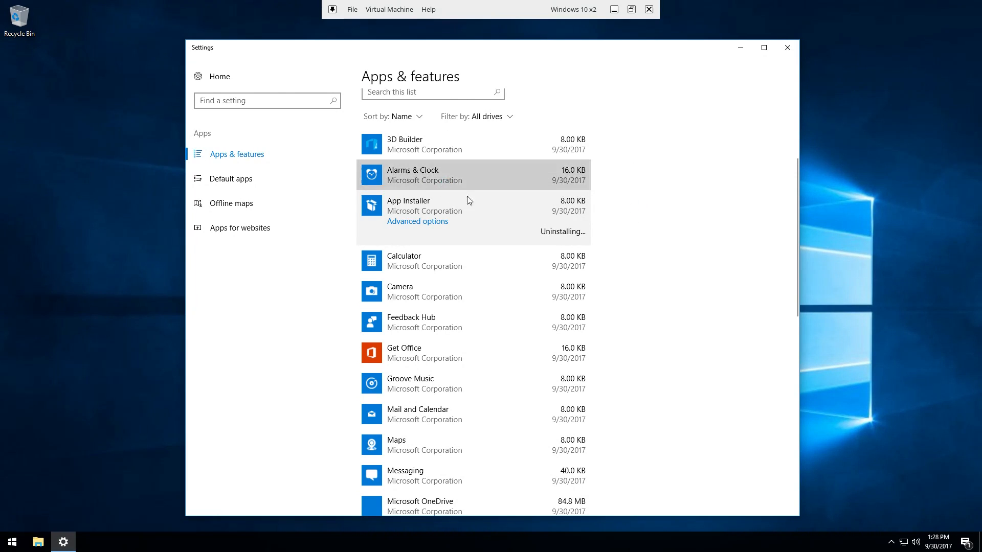
scroll("down", 3)
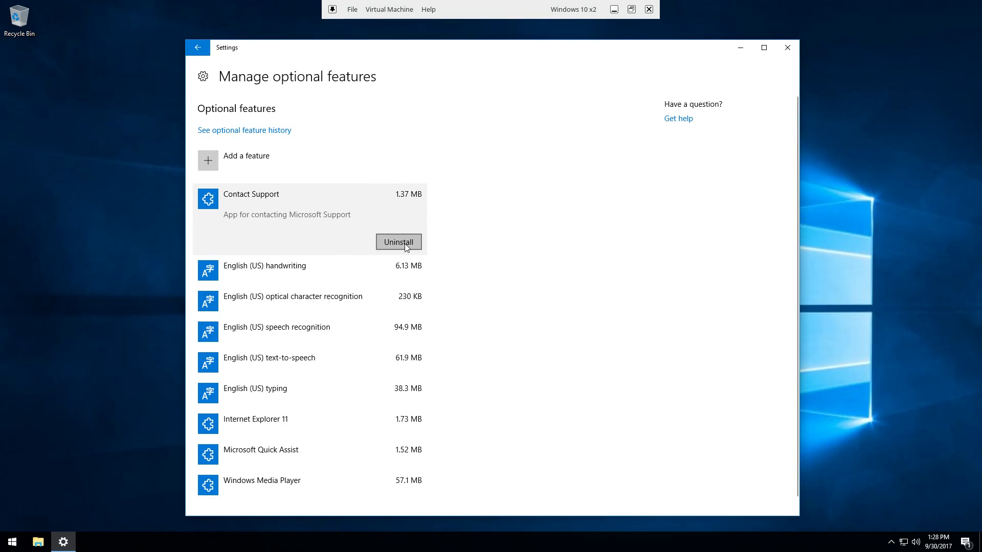
Step: Uninstall the Contact Support optional feature and confirm turning off Media Features
left_click(398, 242)
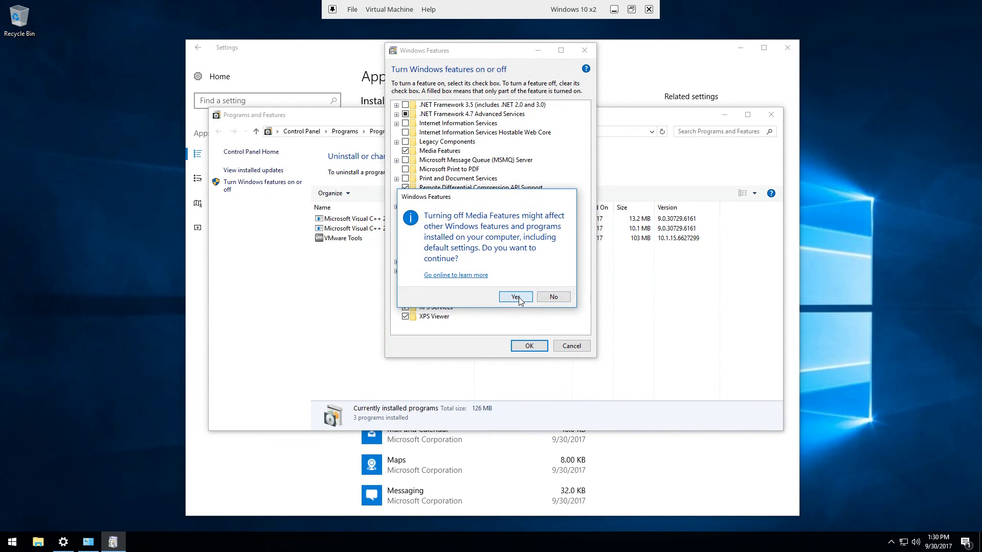
left_click(514, 296)
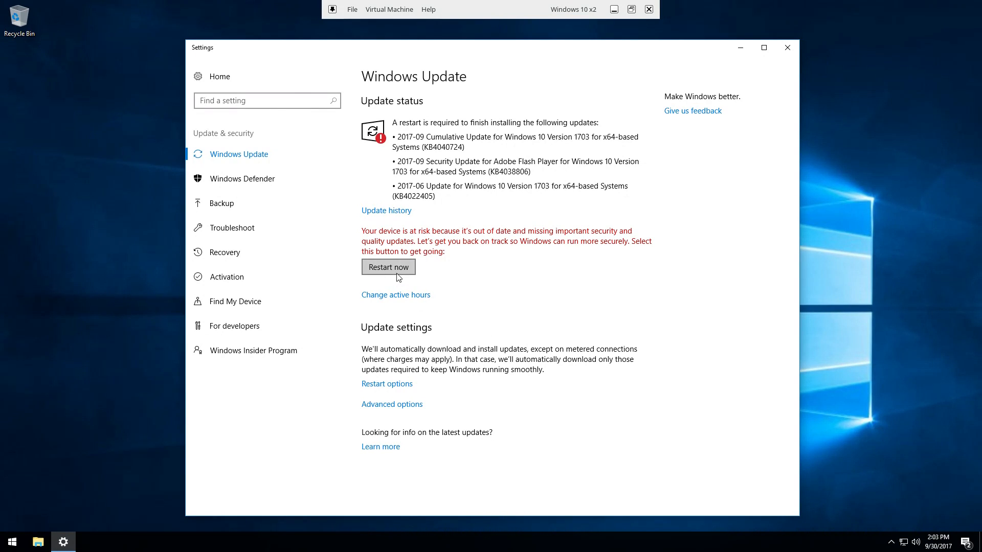
Step: Restart now from Windows Update to finish installing the three pending updates
left_click(388, 267)
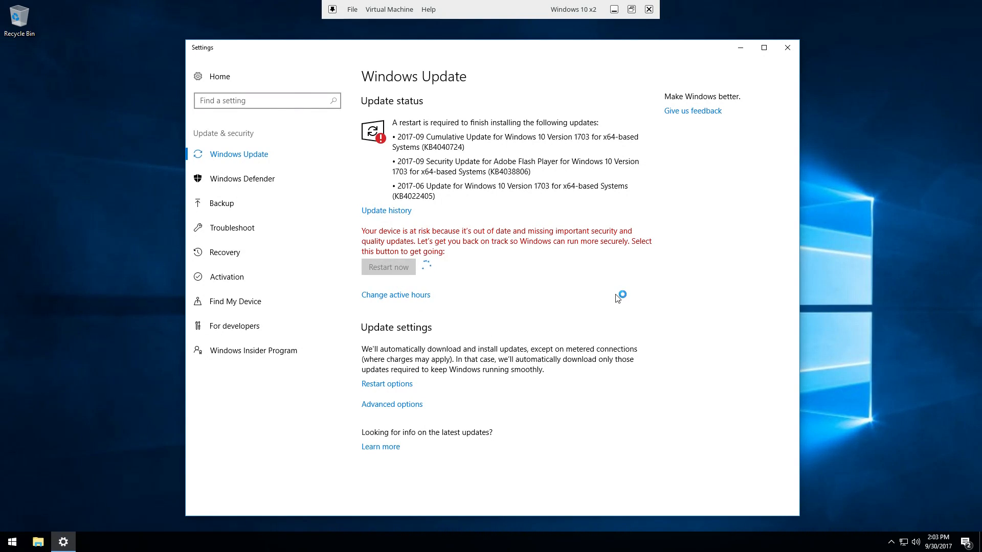
left_click(388, 267)
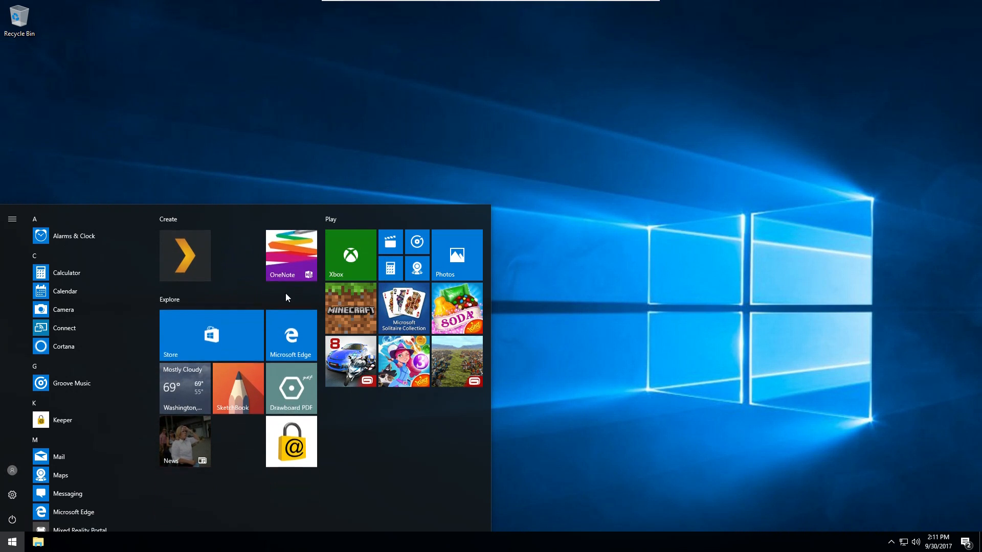
Step: Unpin the Start menu tiles, including weather and Photos, leaving only the app list
right_click(184, 255)
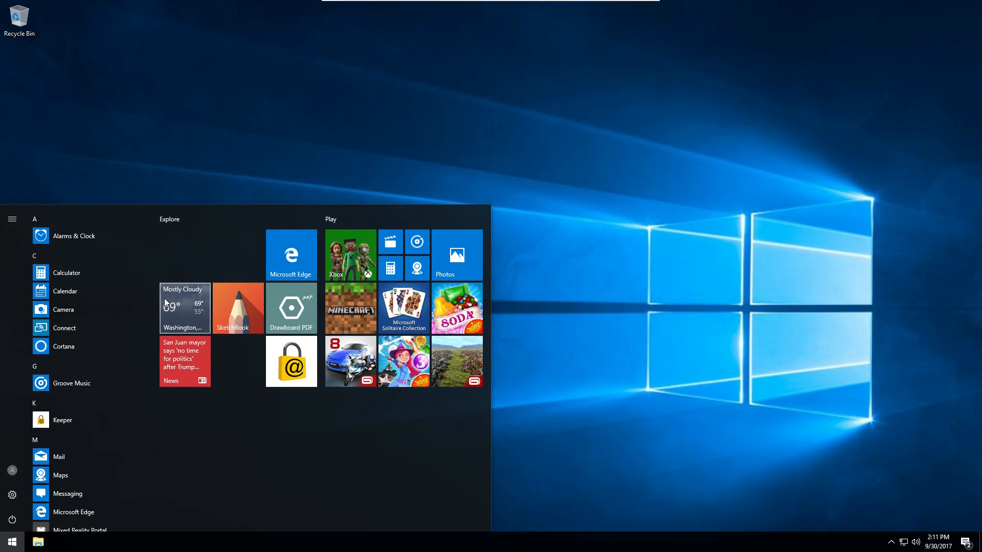
right_click(184, 360)
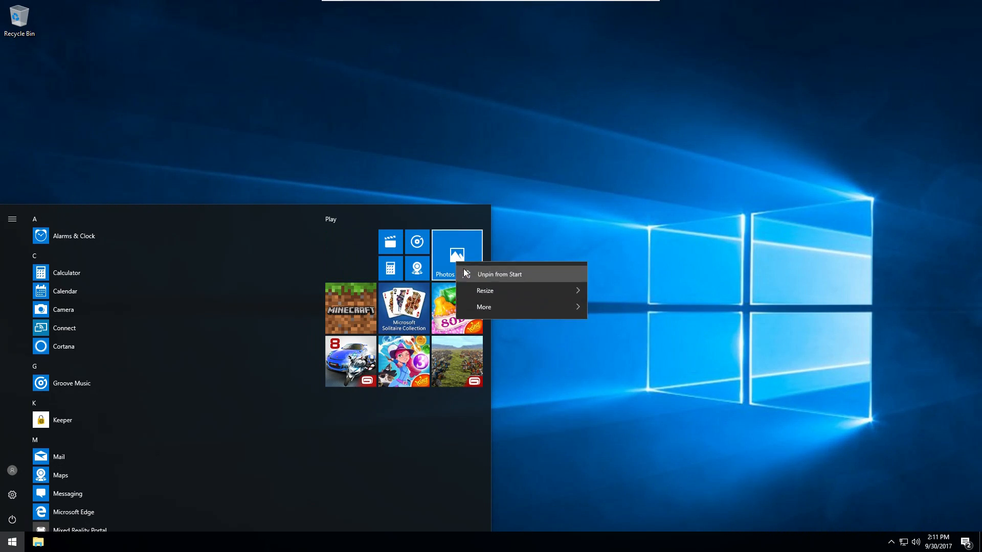
left_click(498, 274)
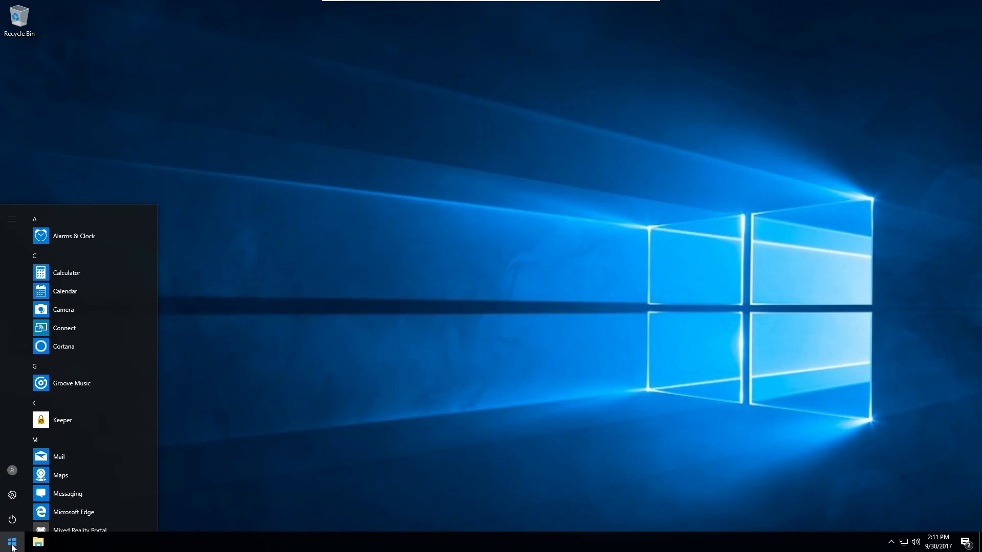
left_click(12, 495)
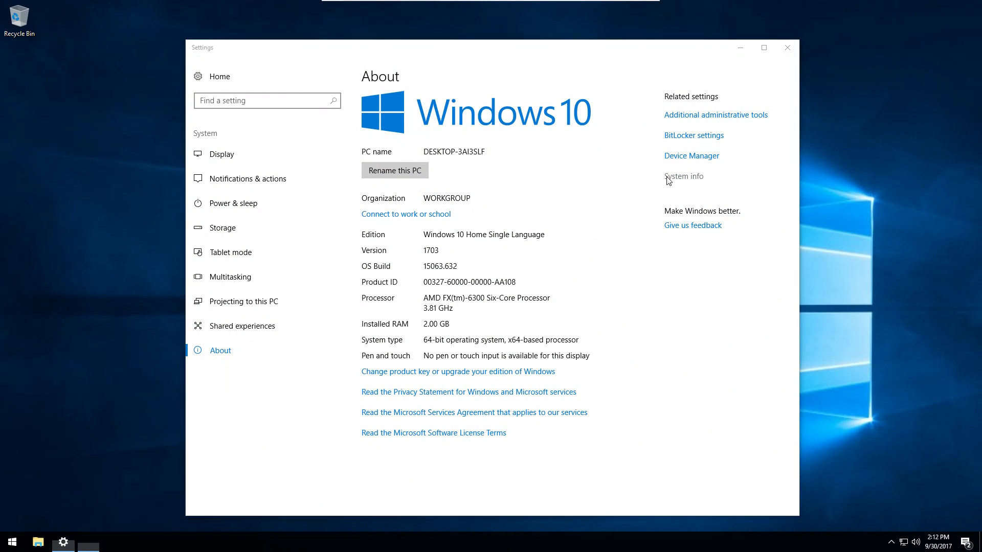
Step: Reach Performance Options via advanced system properties and choose 'Adjust for best performance'
left_click(684, 176)
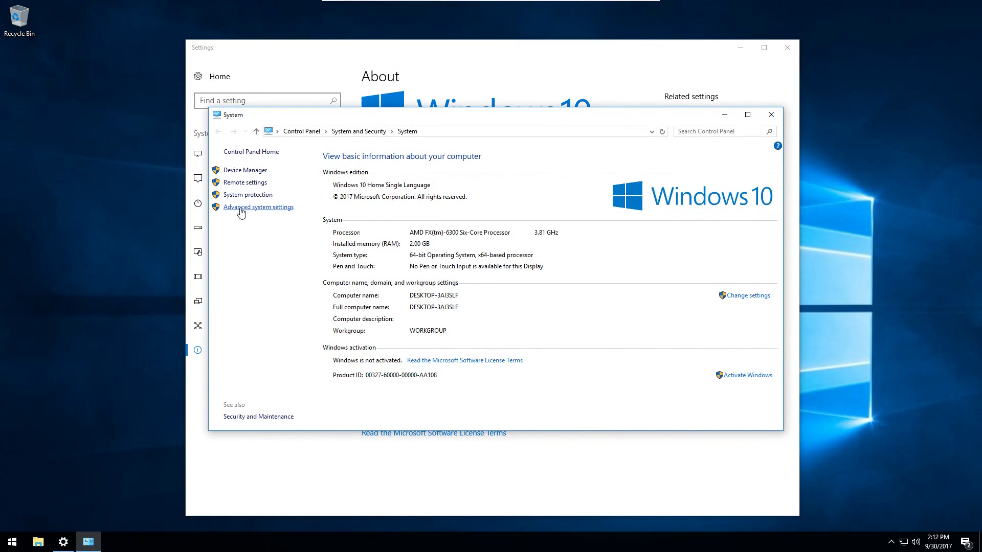
left_click(258, 207)
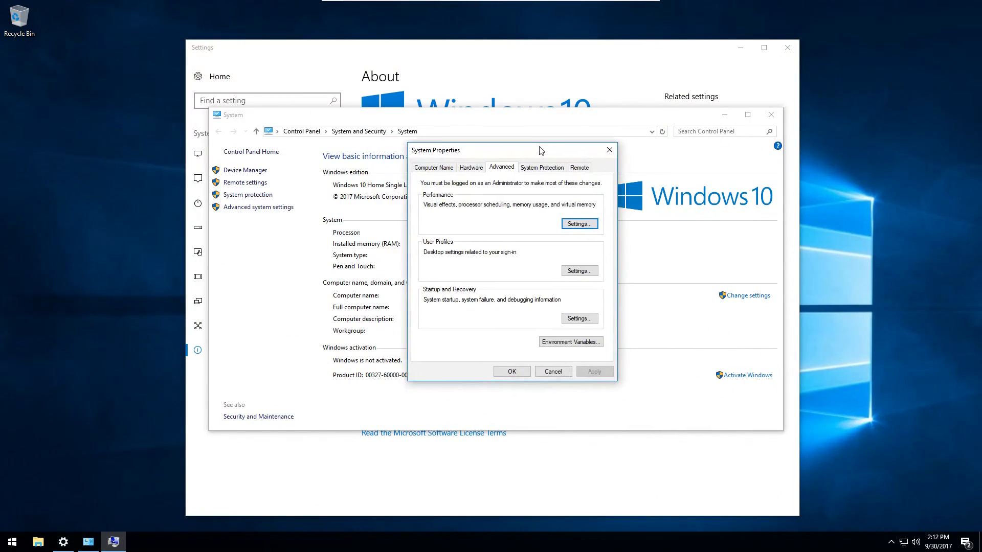
left_click(577, 224)
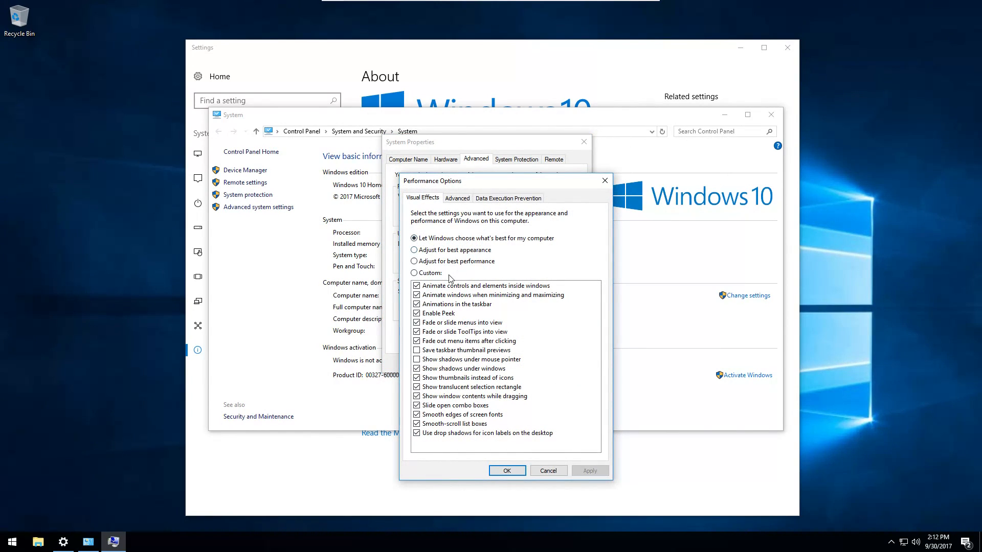
left_click(414, 260)
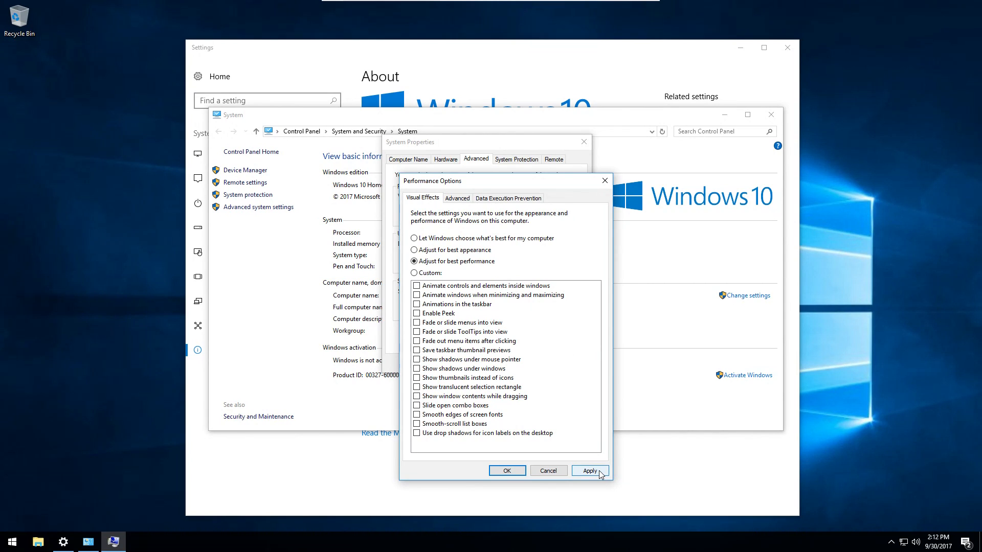
Step: Apply the best-performance visual effects and close the System Properties windows
left_click(589, 470)
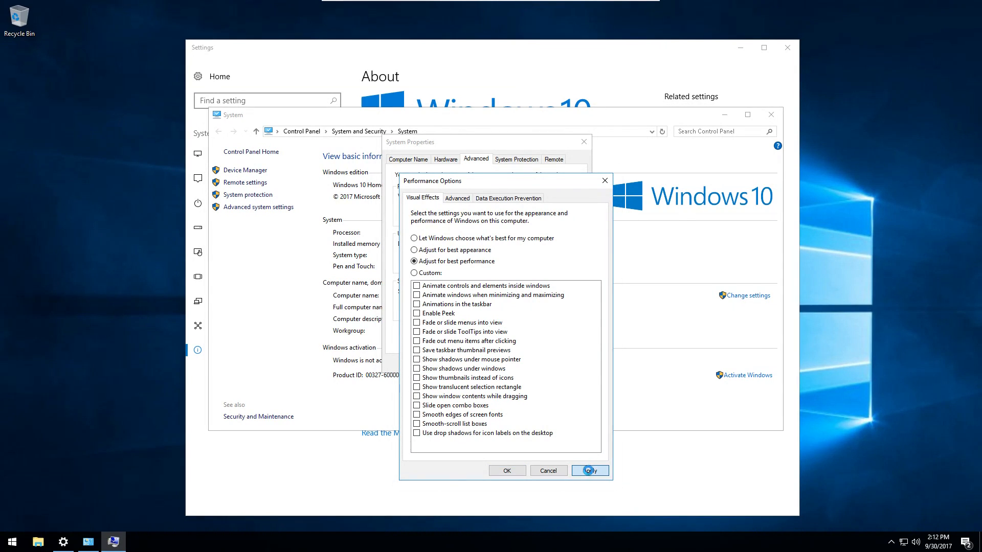
left_click(589, 470)
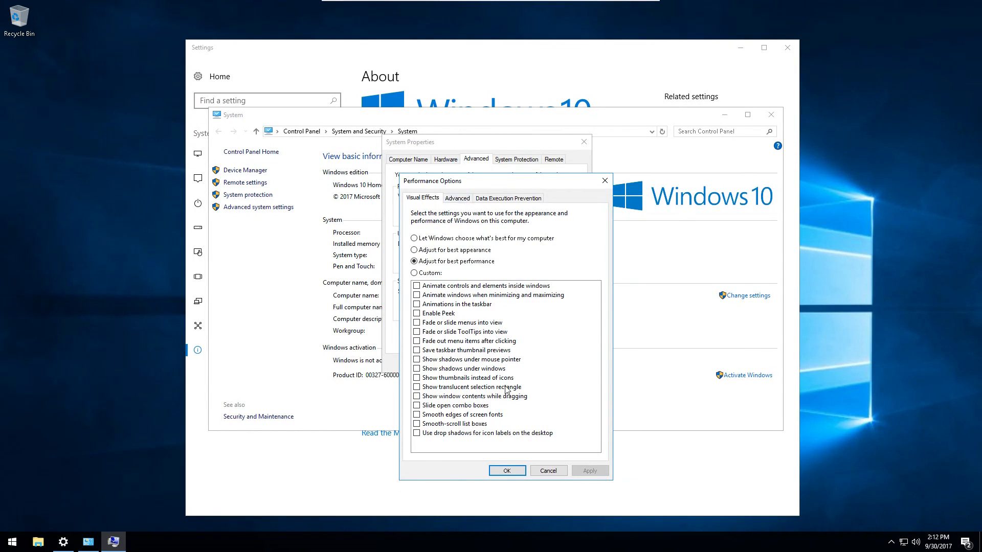
left_click(507, 470)
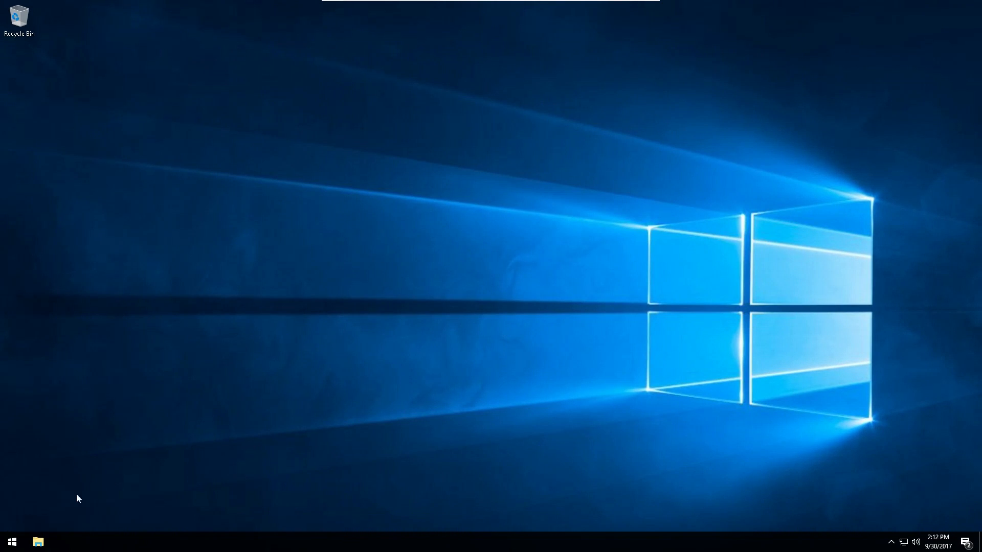
Step: In Local Disk (C:) Properties, untick 'Allow files on this drive to have contents indexed'
left_click(38, 541)
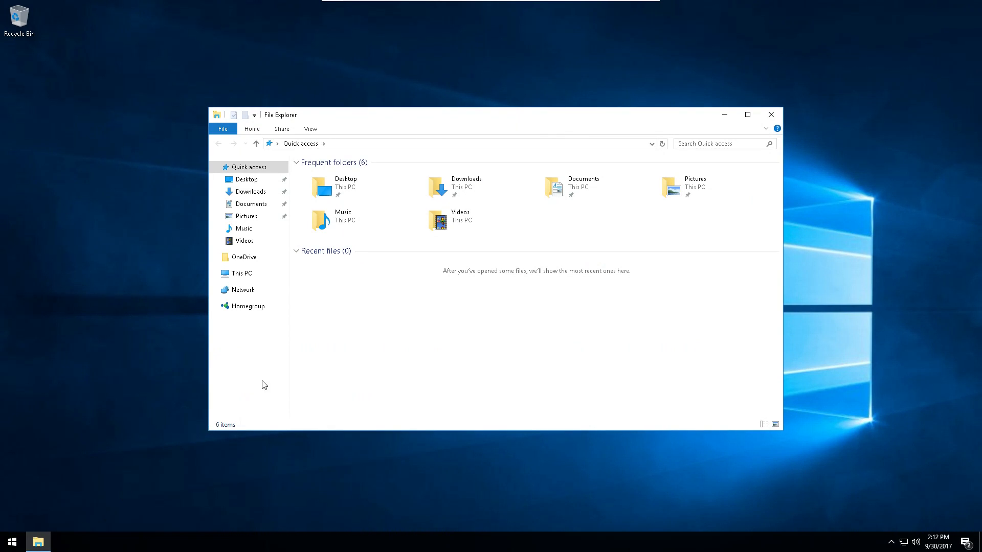
left_click(214, 273)
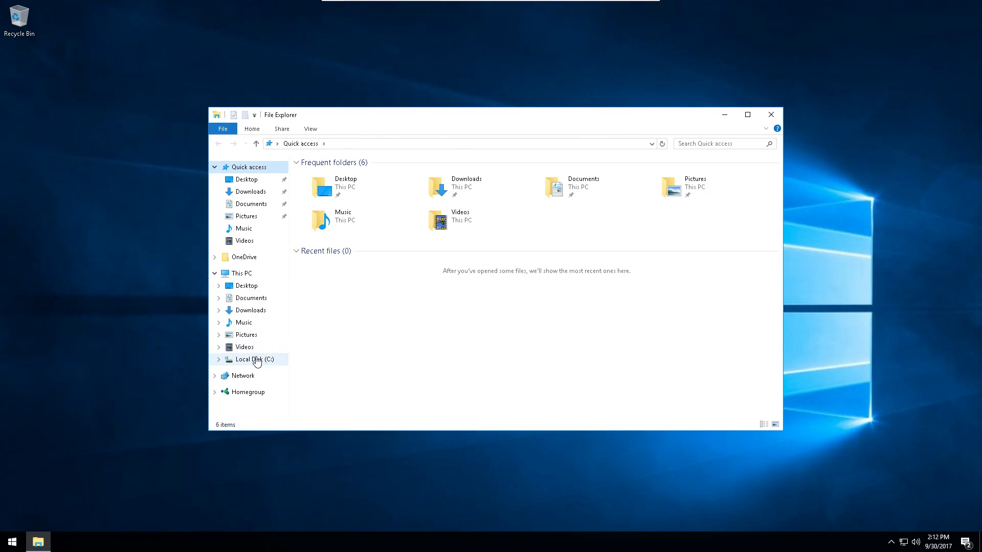
right_click(254, 359)
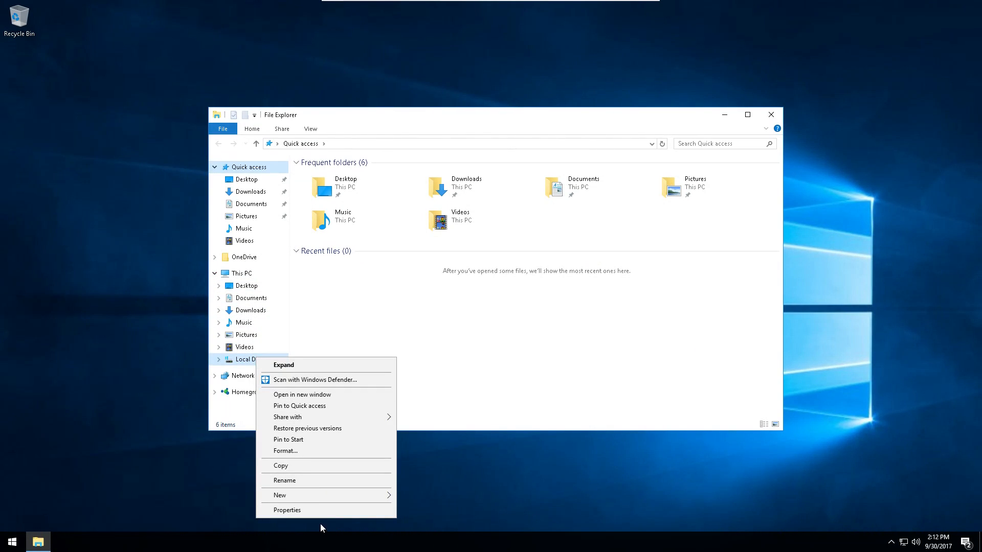
left_click(286, 509)
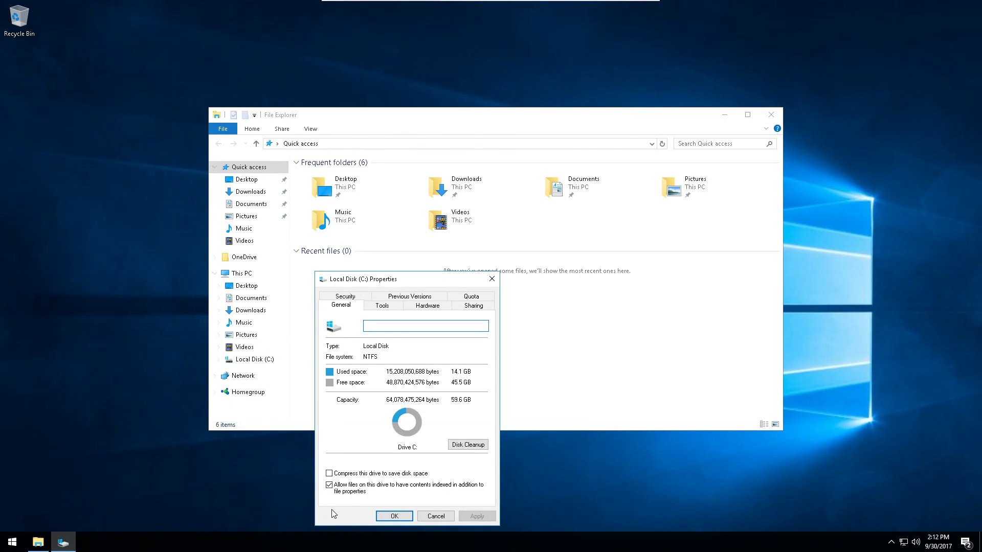
left_click(329, 484)
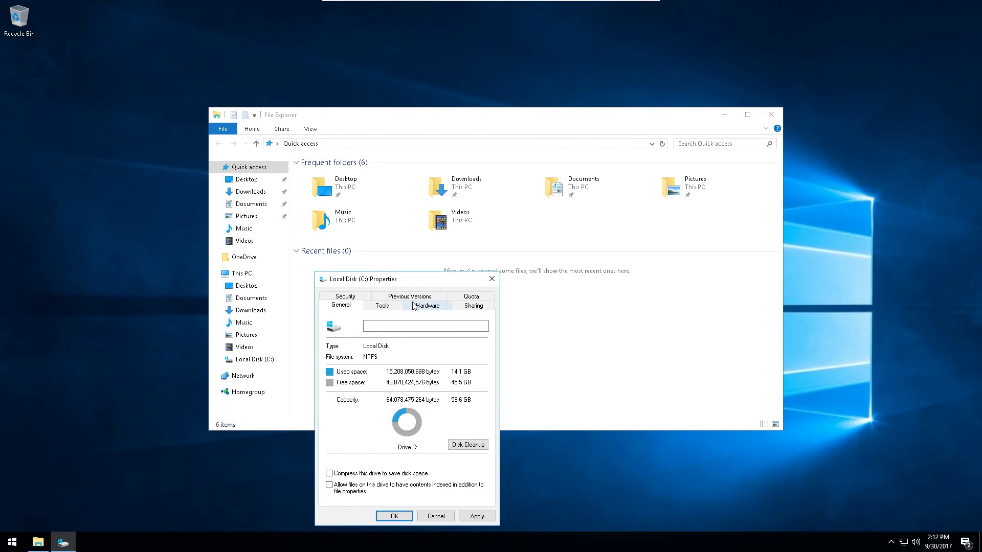
Step: Apply the indexing change to all subfolders and files and grant administrator permission
left_click_drag(360, 278, 462, 135)
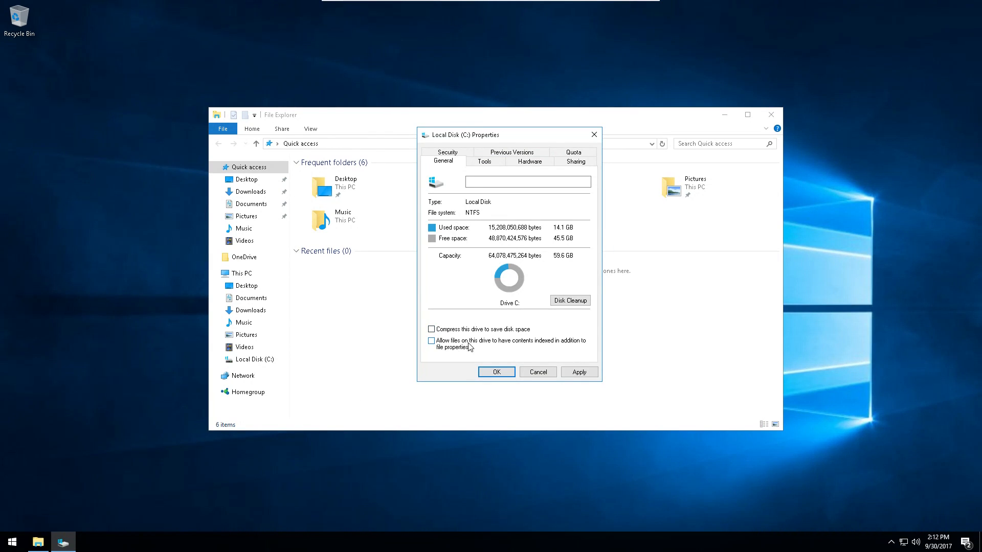
left_click(430, 341)
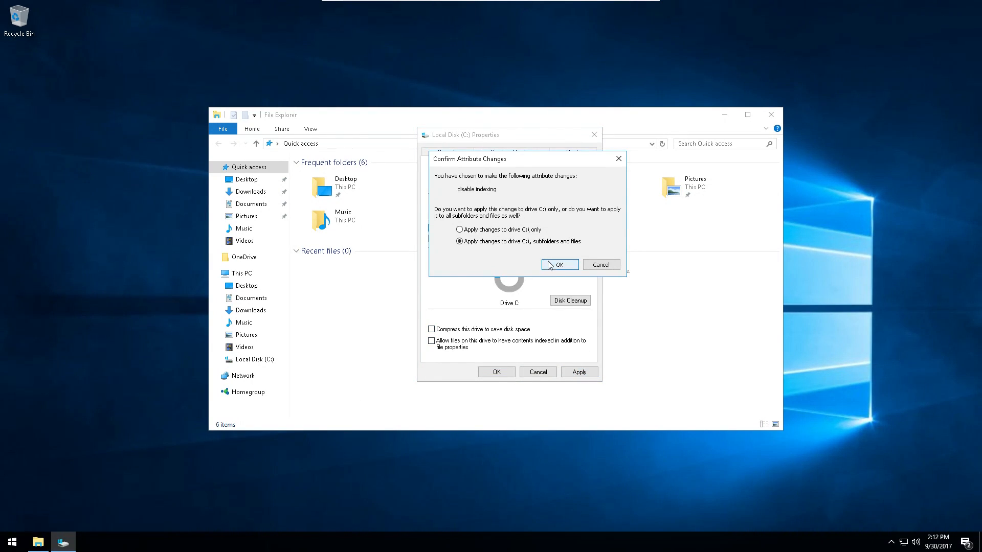
left_click(559, 264)
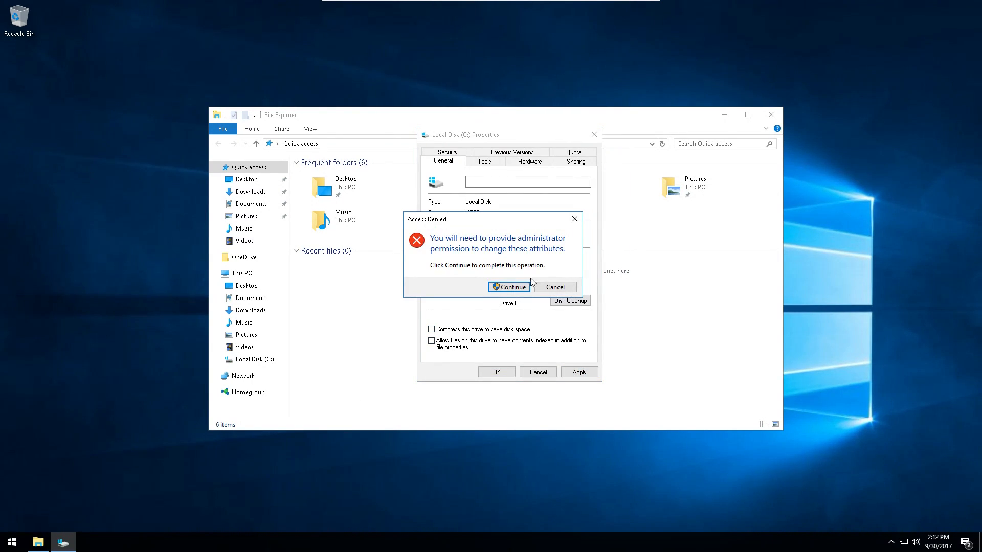
left_click(508, 287)
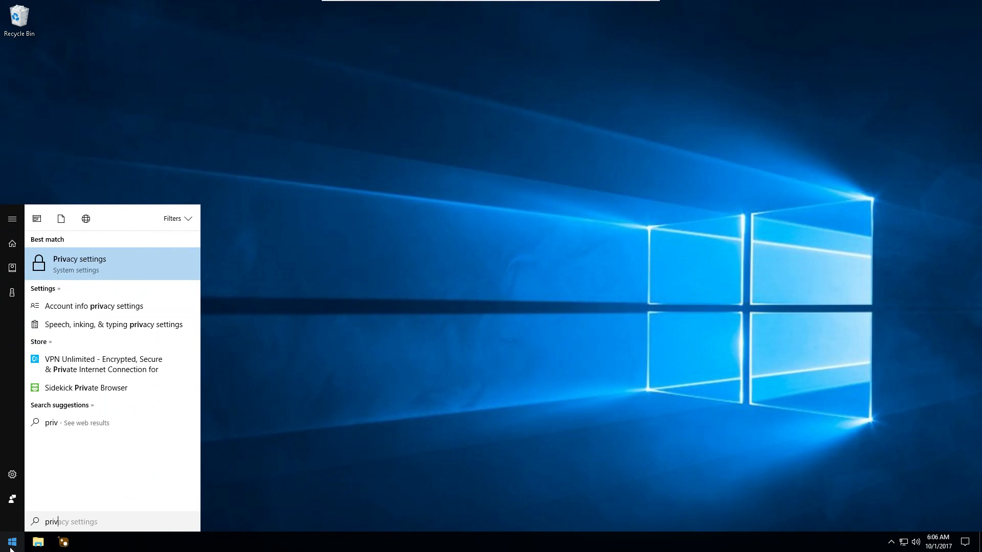
Step: In Privacy General, switch off language-list website access and app-launch tracking
left_click(80, 262)
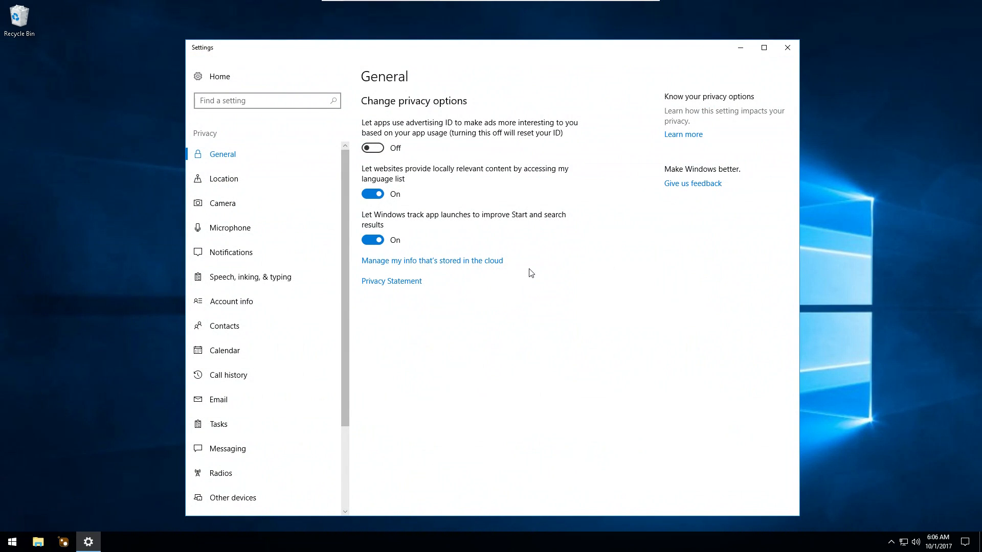
left_click(372, 193)
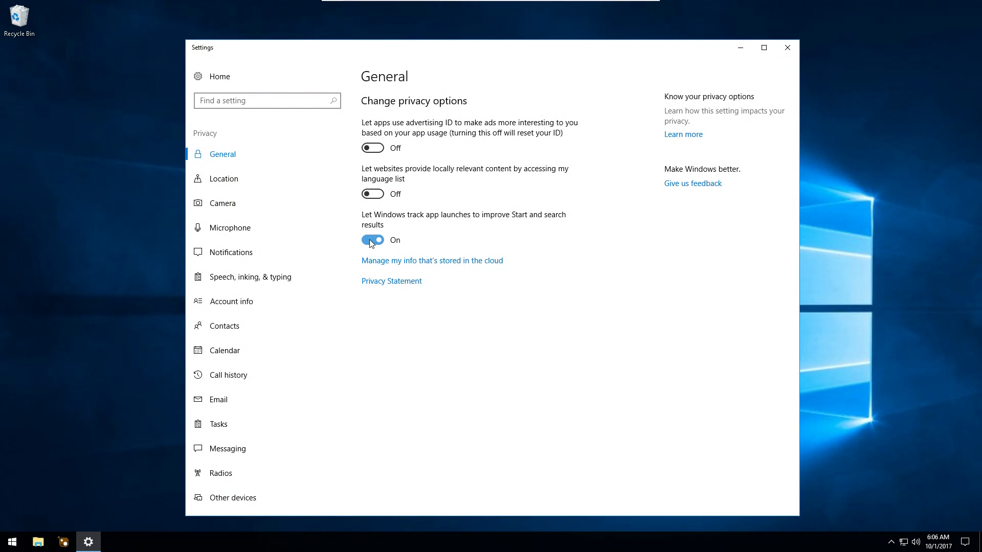
left_click(224, 178)
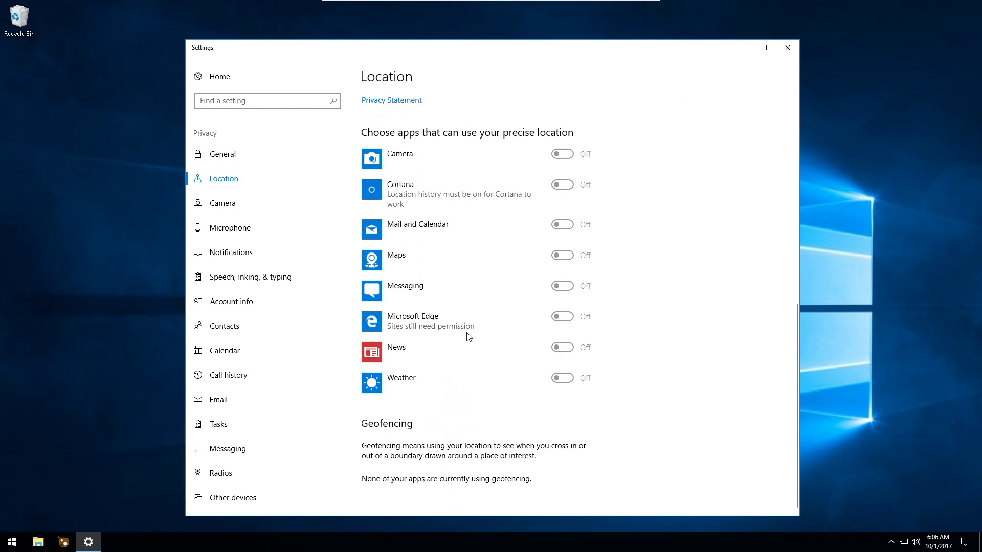
Step: Review Location and Microphone, then set Feedback & diagnostics to Basic and Never
left_click(230, 227)
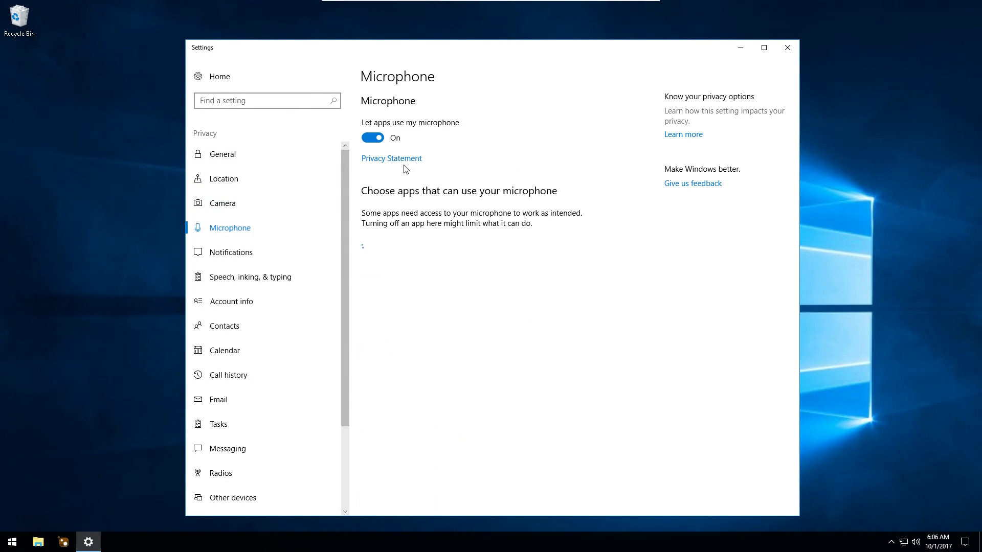
left_click(230, 252)
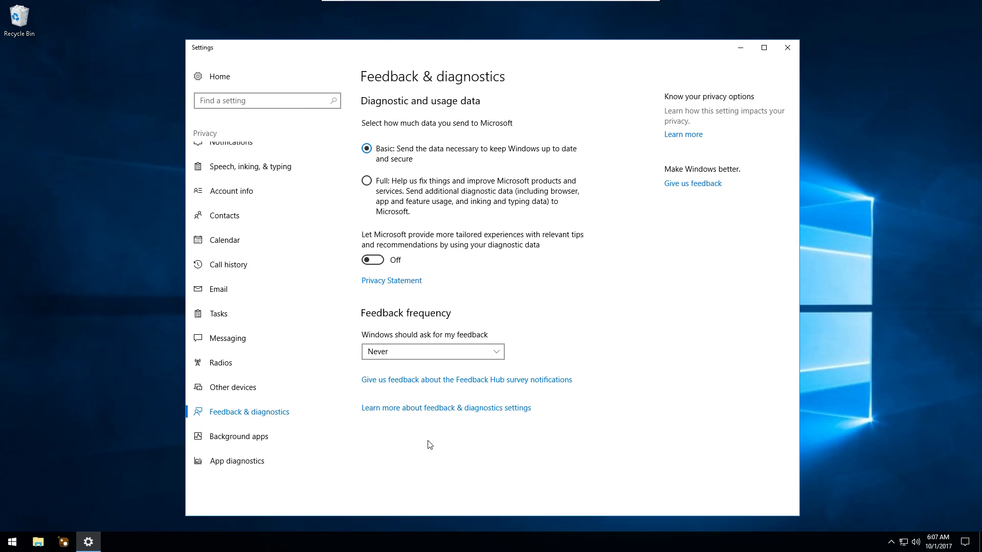
left_click(239, 437)
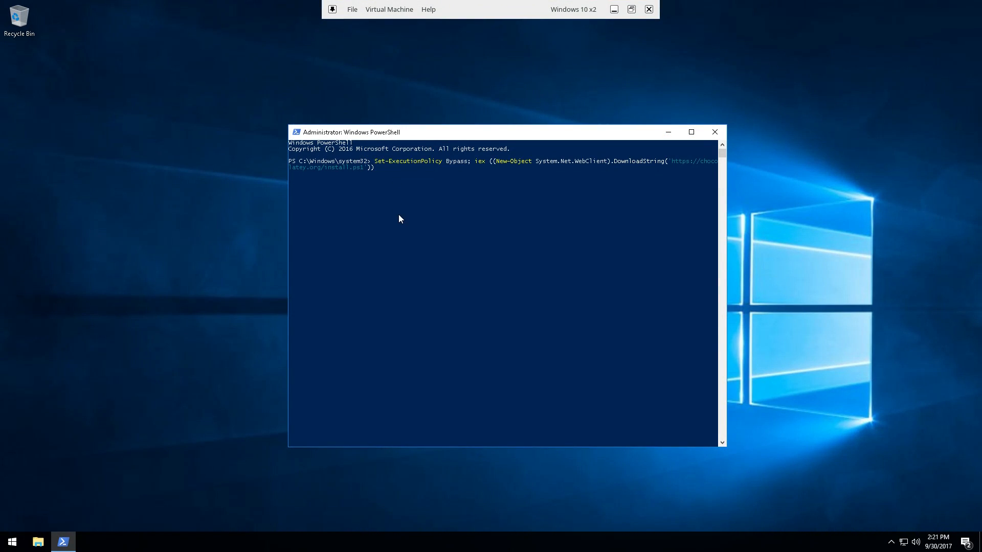
mouse_move(374, 306)
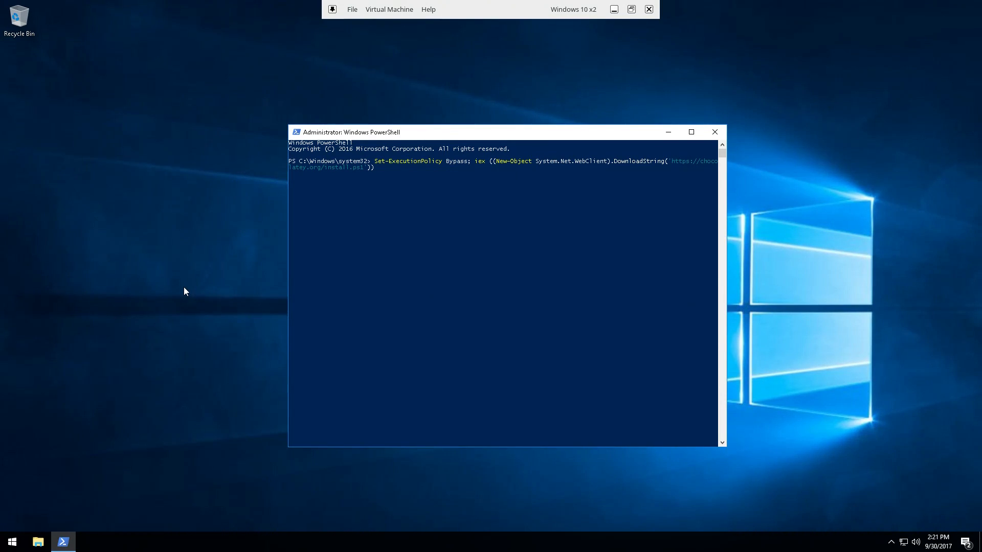
Step: Run the Chocolatey install answering A, install chocolateygui, and close PowerShell
key("enter")
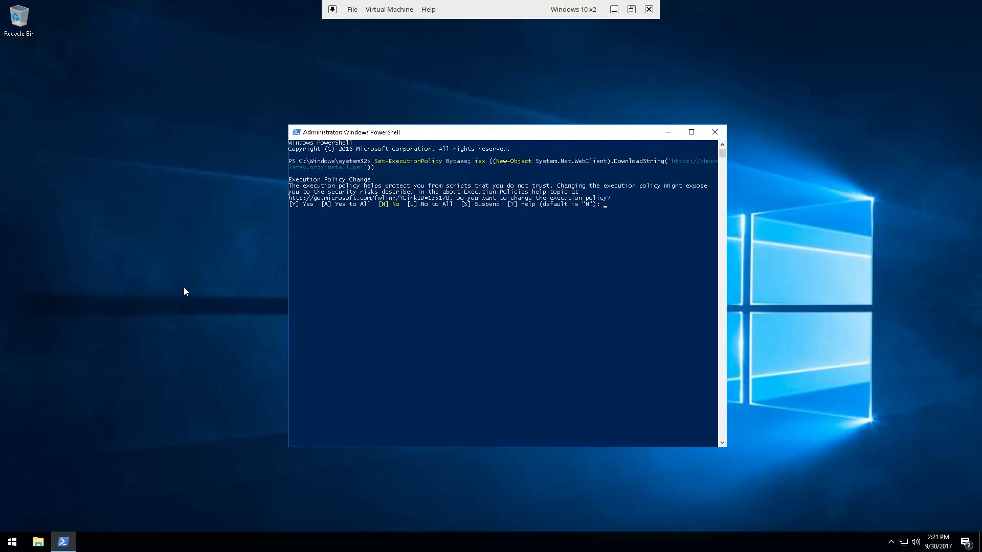
type("a")
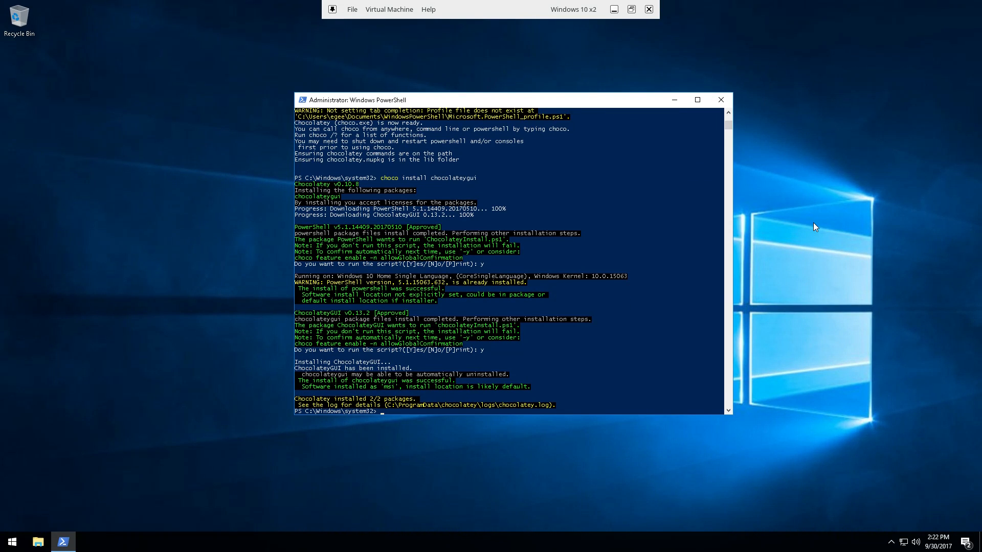
left_click(720, 99)
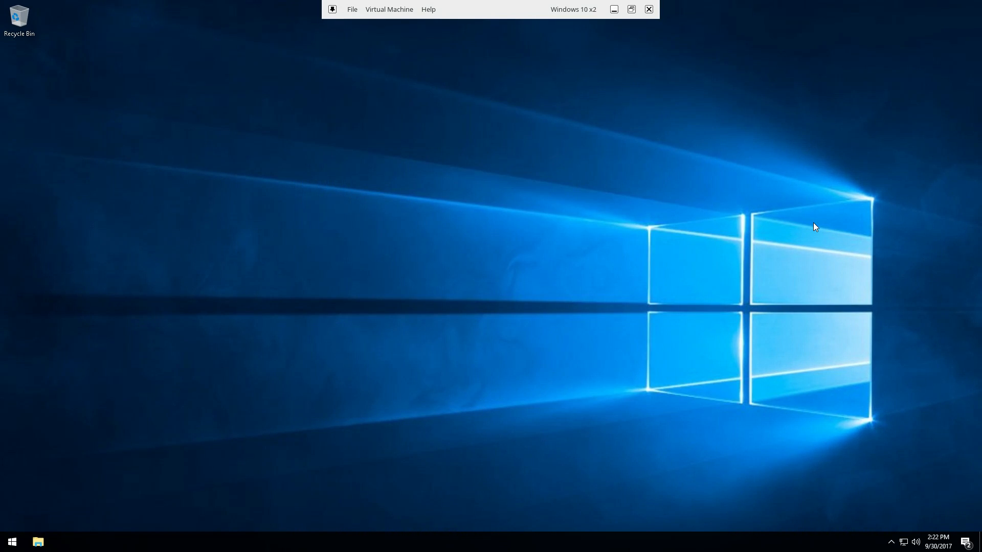
Step: Launch ChocolateyGUI from the Start menu and search for and install Steam
left_click(12, 541)
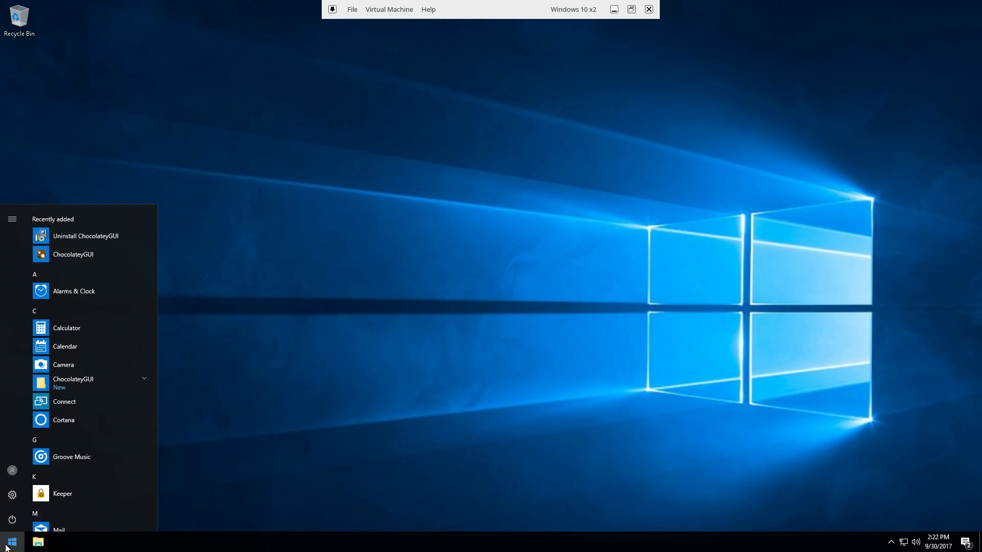
right_click(72, 255)
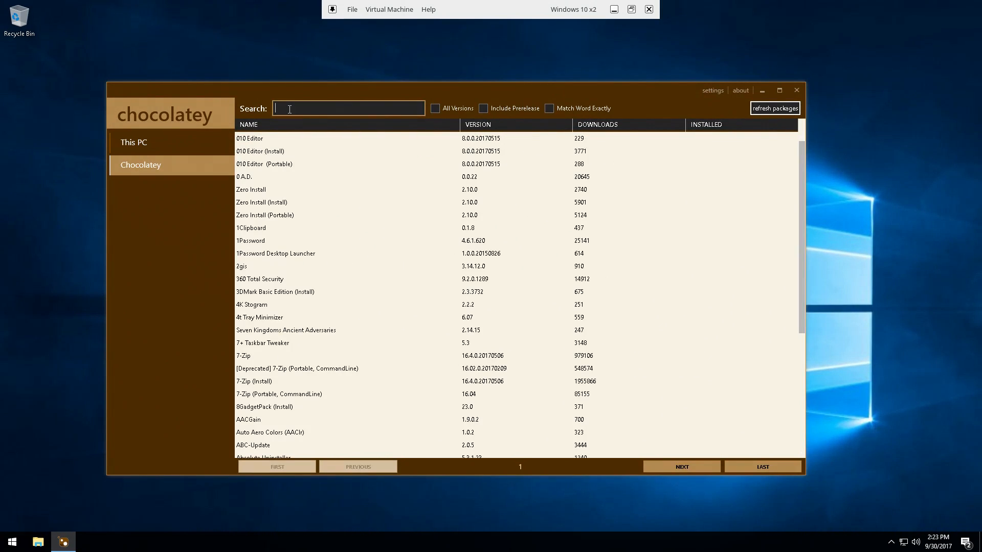
type("steam")
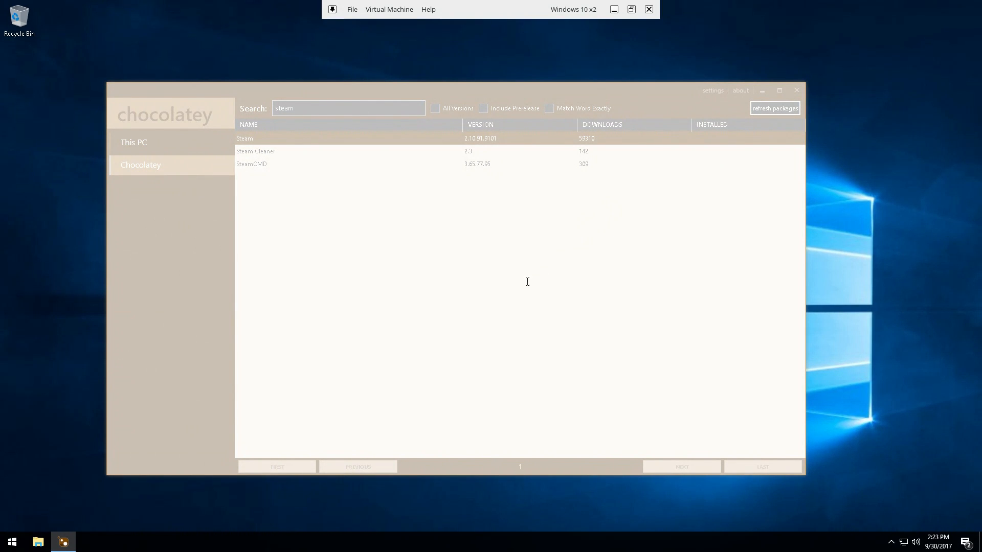
Step: Search for chrome and start installing the Google Chrome package
type("chron")
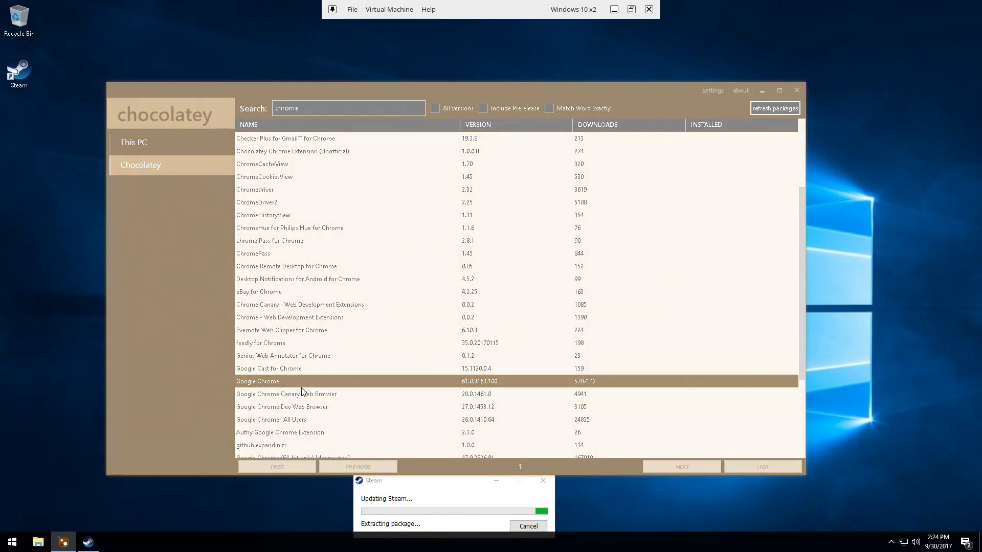
double_click(256, 380)
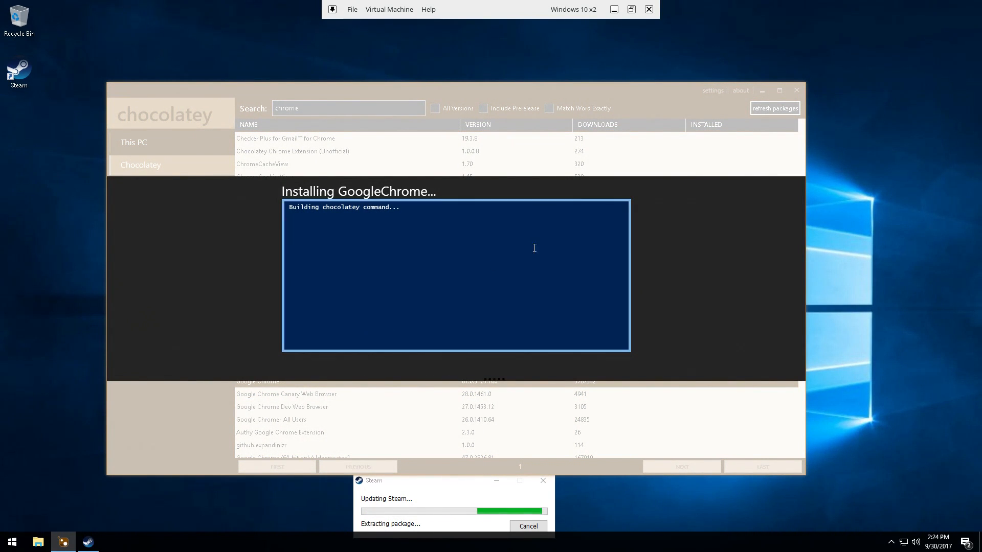